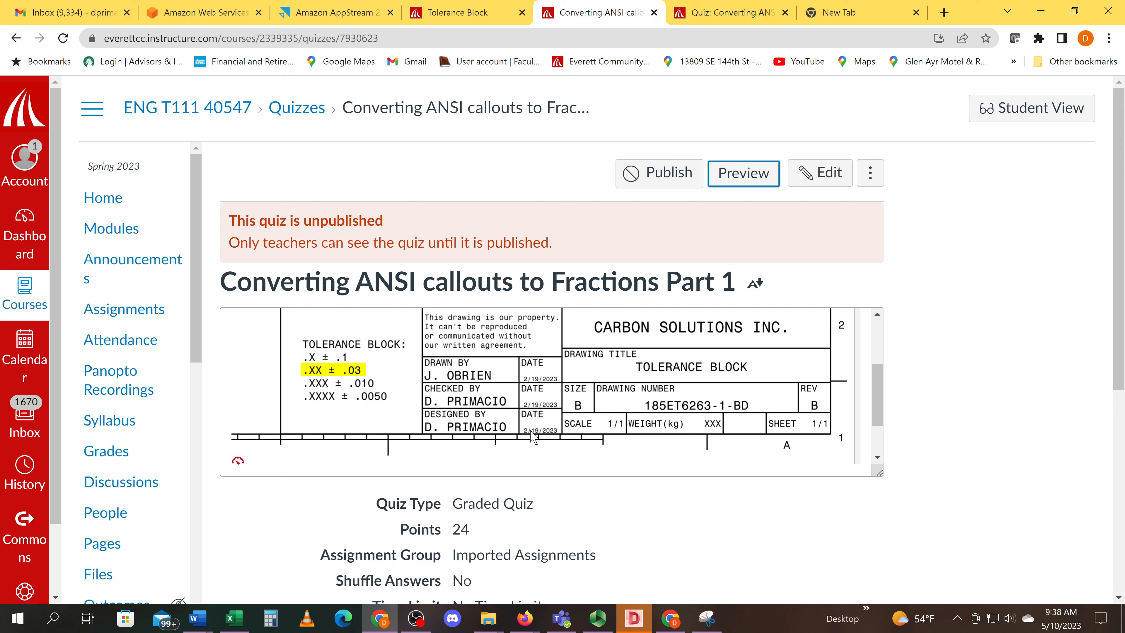
mouse_move(587, 412)
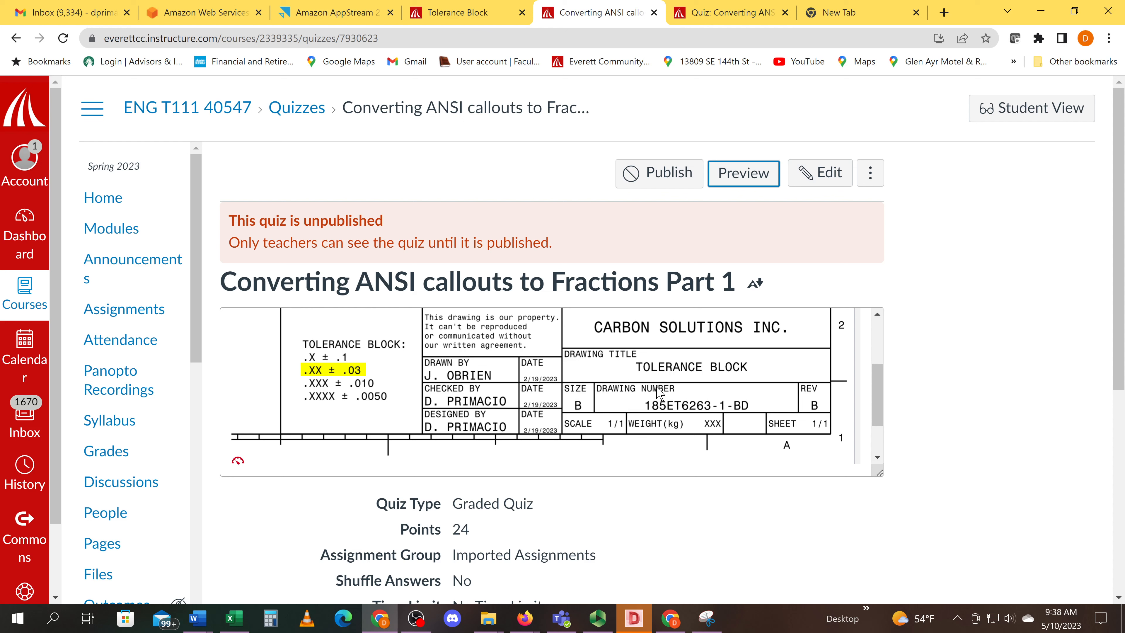
mouse_move(934, 340)
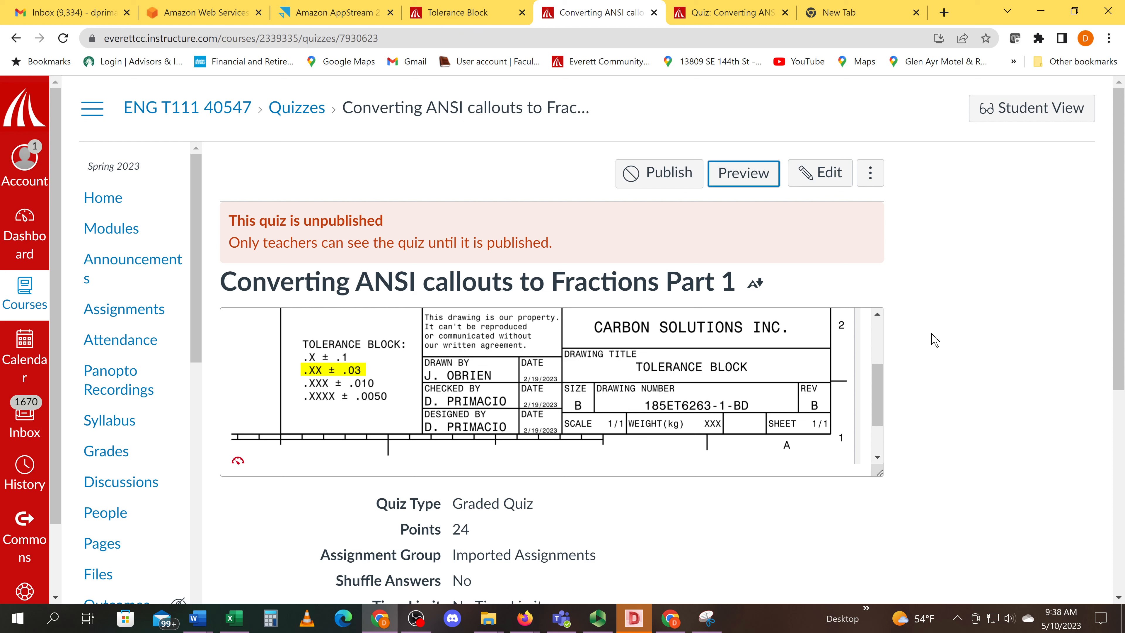
mouse_move(654, 371)
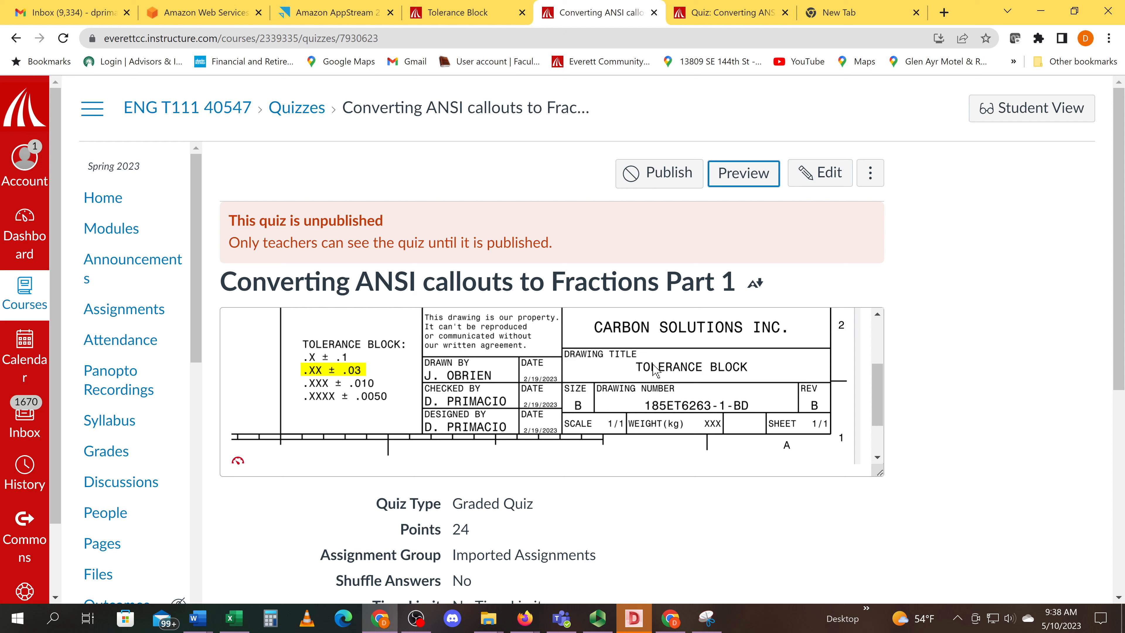
mouse_move(607, 379)
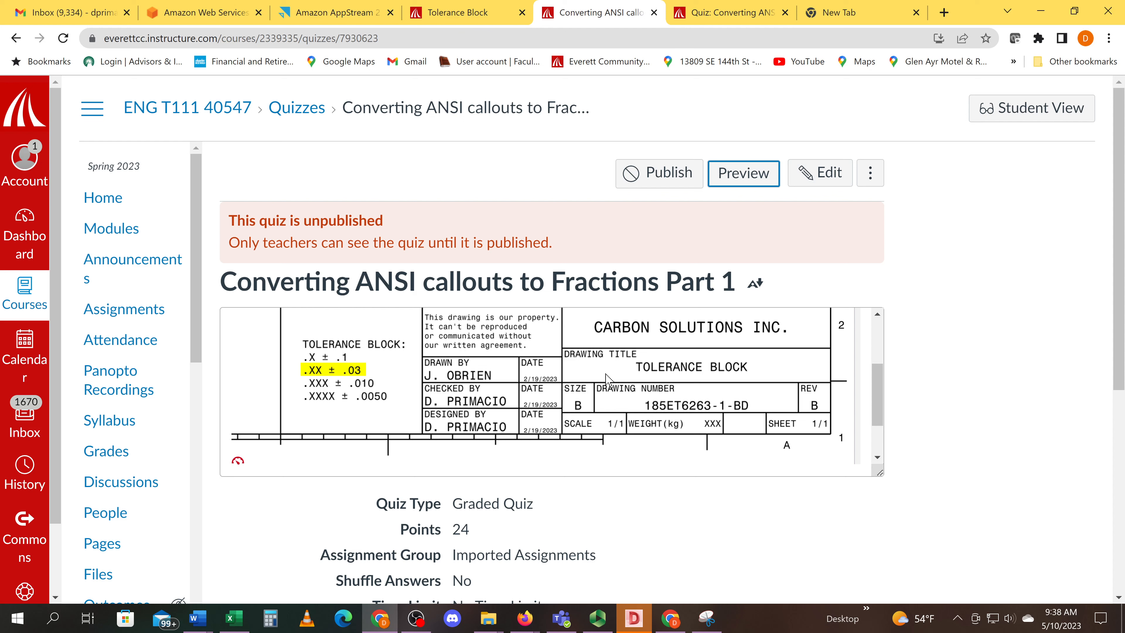
mouse_move(385, 369)
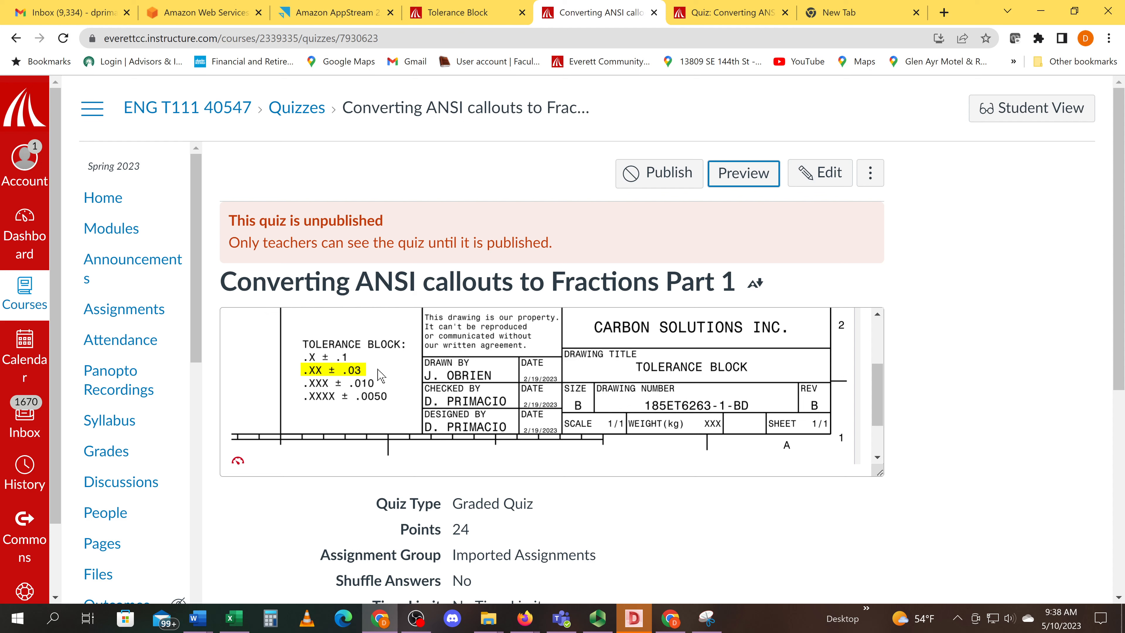
mouse_move(375, 376)
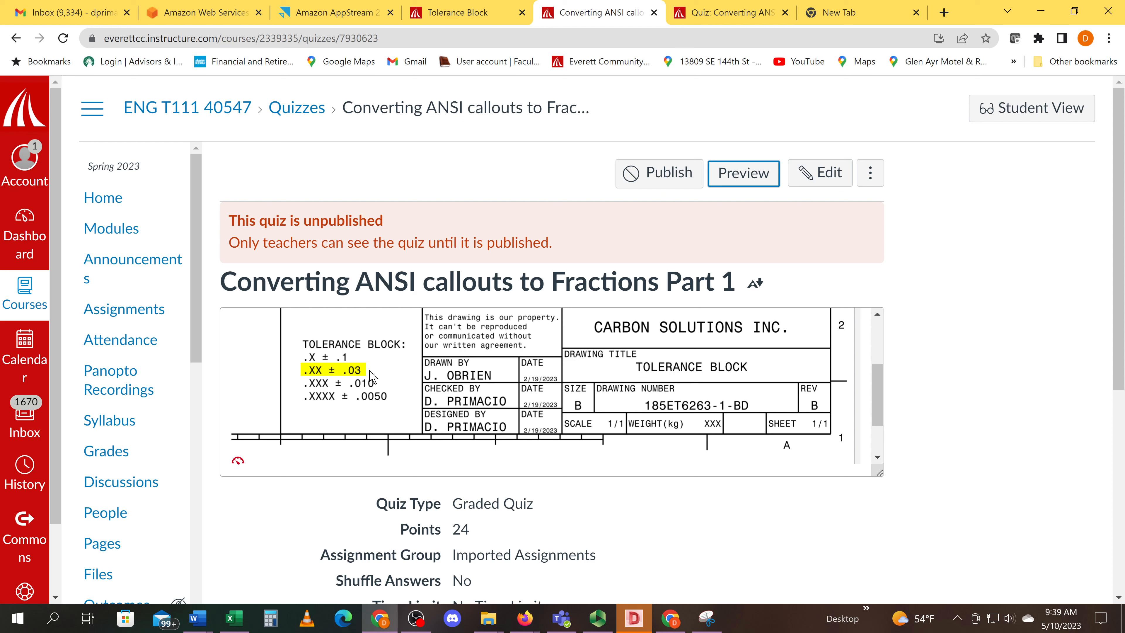
mouse_move(368, 380)
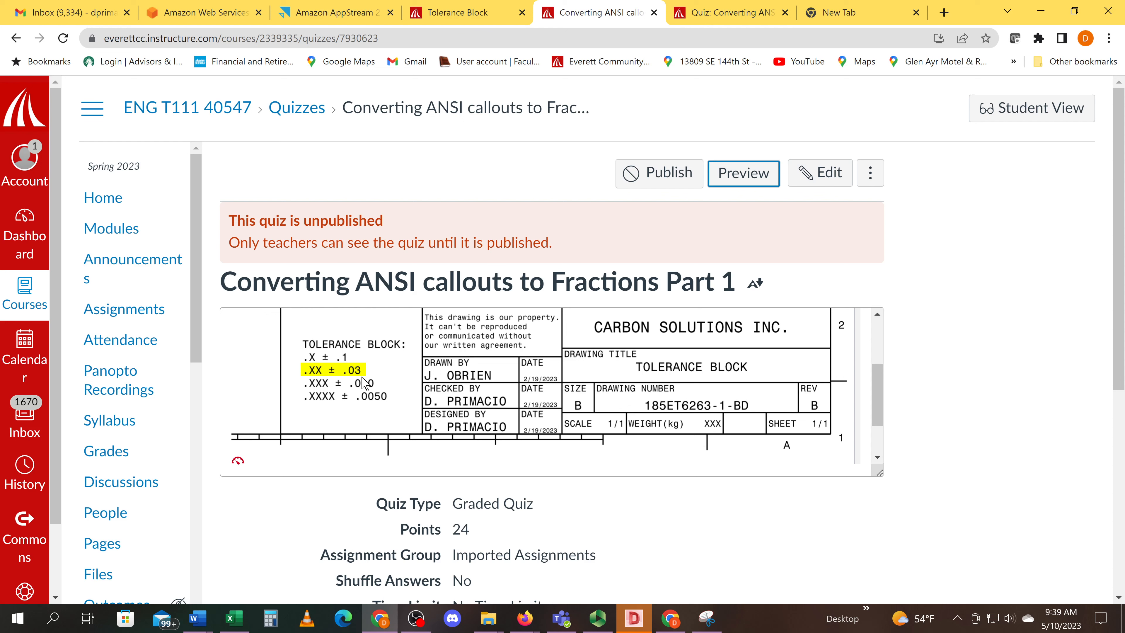
mouse_move(365, 381)
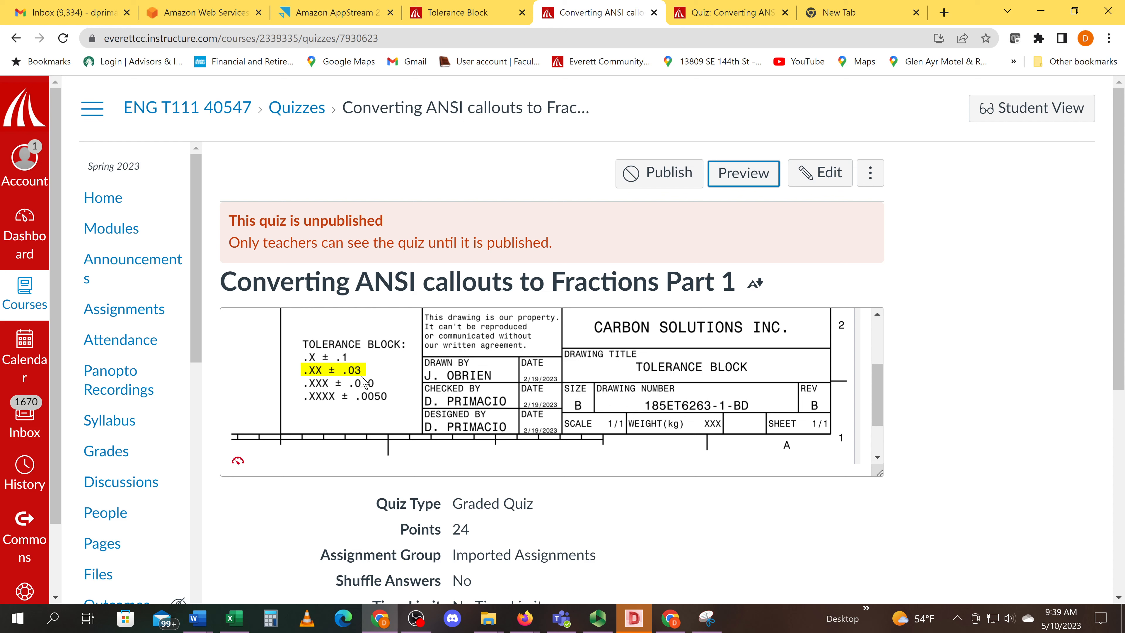
mouse_move(361, 380)
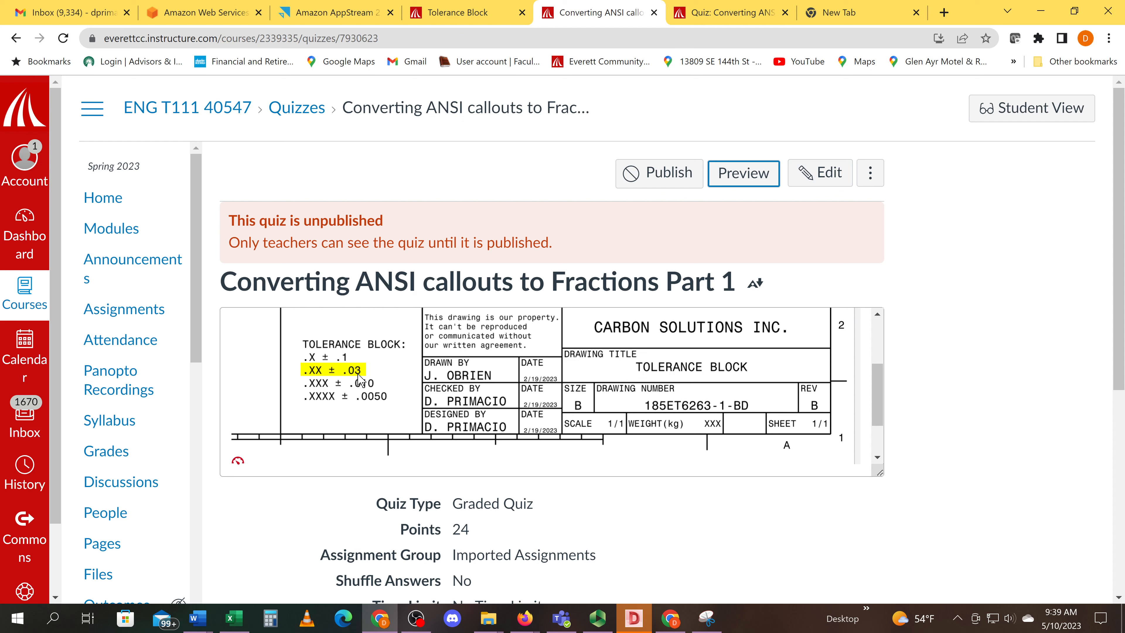
mouse_move(375, 378)
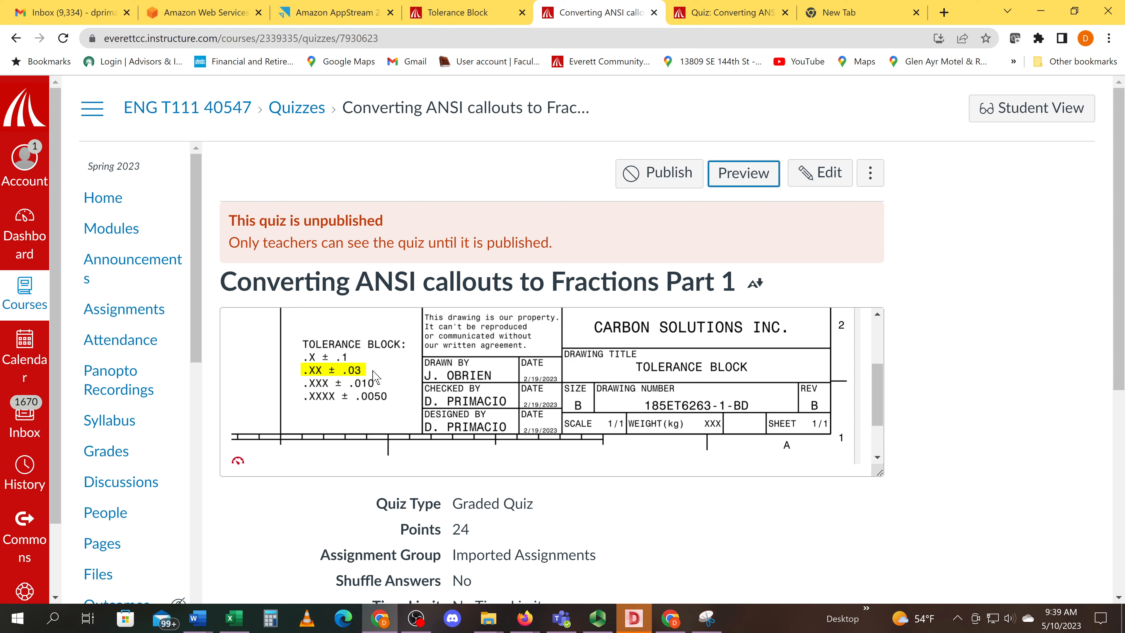
mouse_move(373, 376)
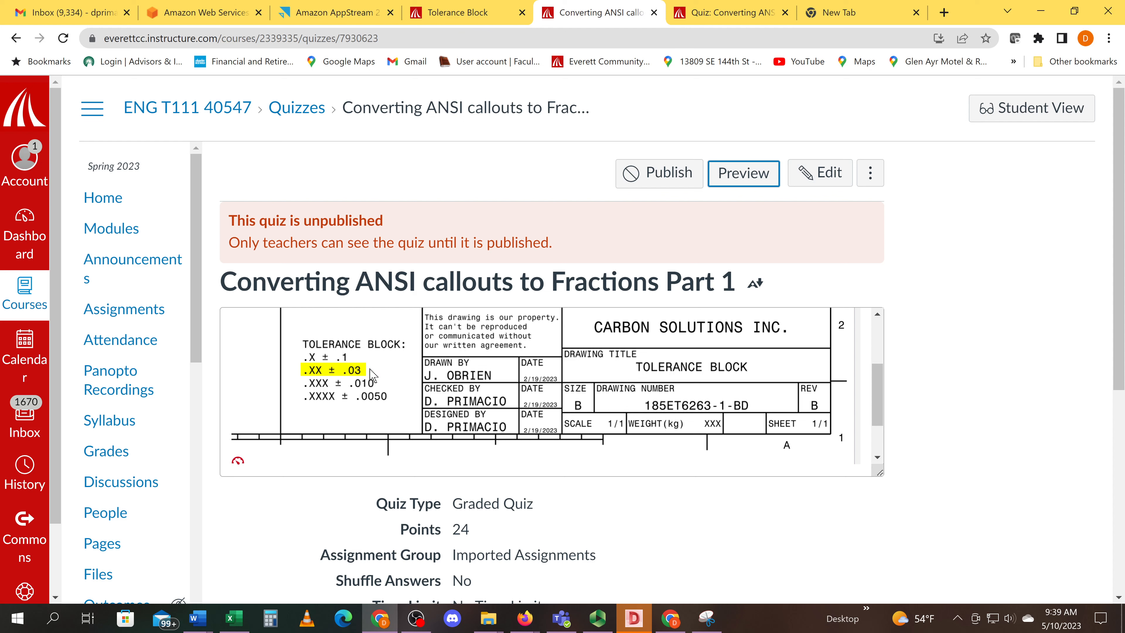
mouse_move(372, 377)
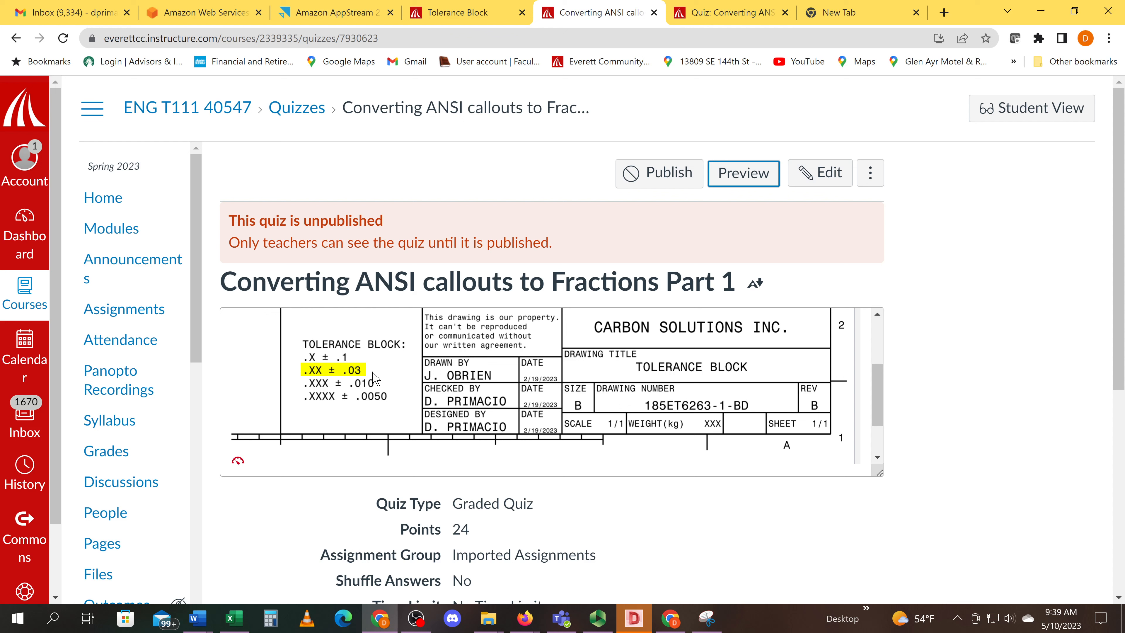
mouse_move(383, 381)
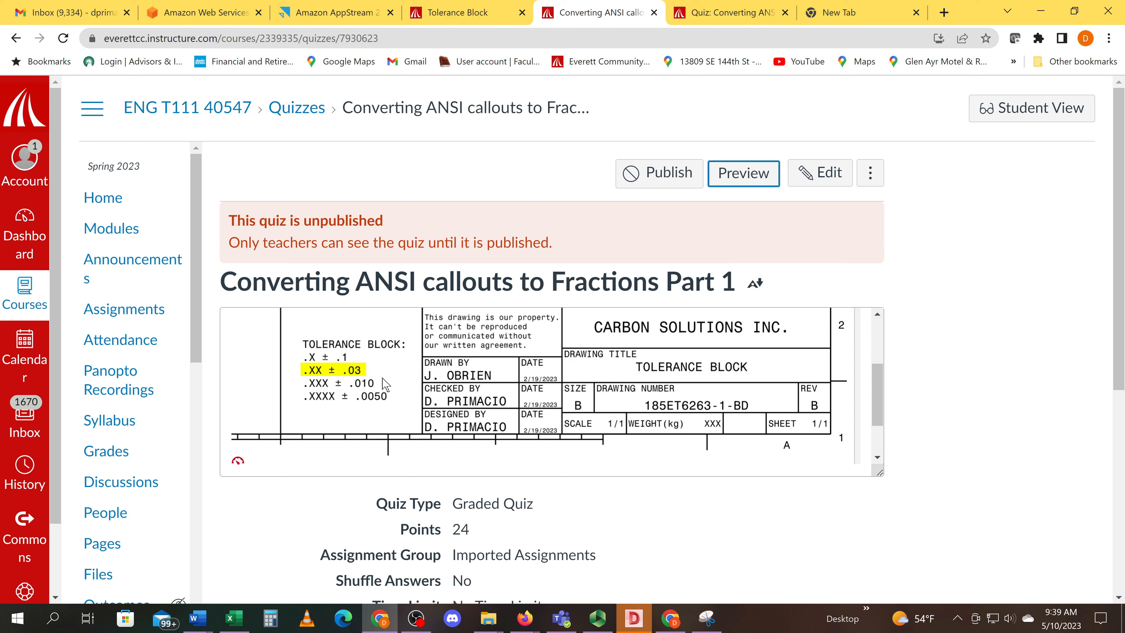
mouse_move(390, 399)
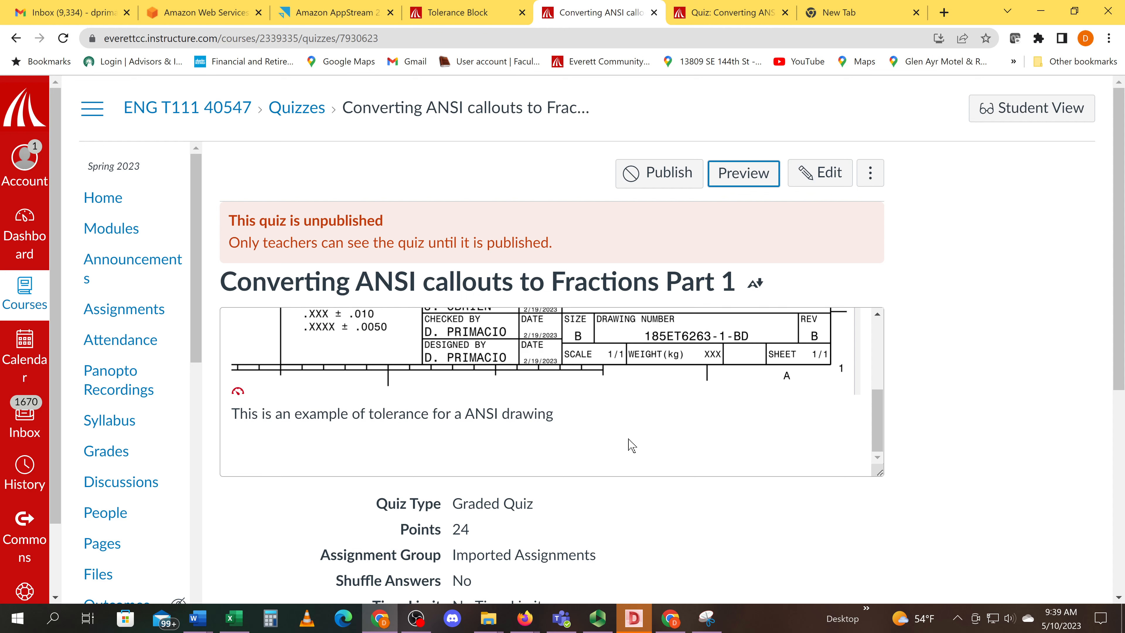
mouse_move(675, 422)
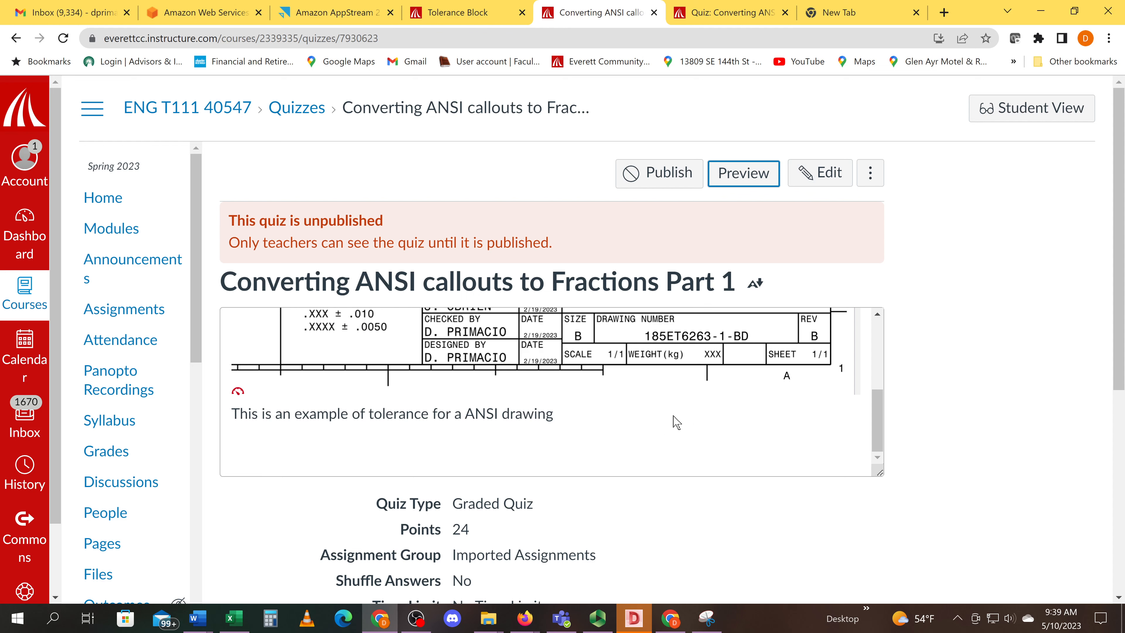
Preview the draft quiz and scroll to Question 1's Fraction / ANSI SPEC / ASME SPEC table.
scroll(down, 3)
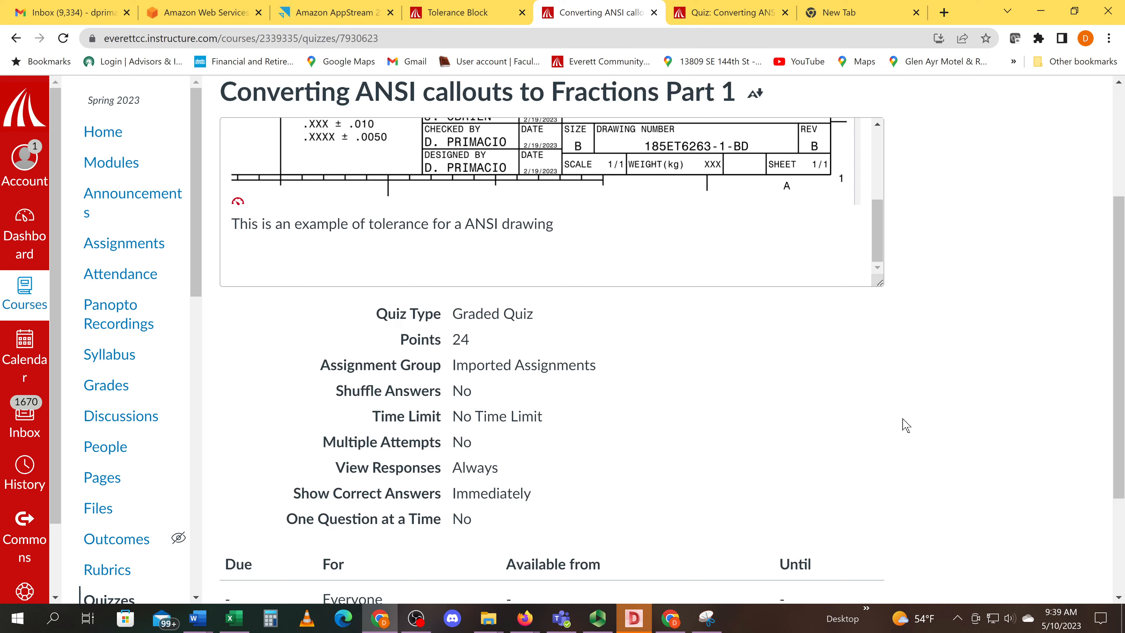
click(727, 12)
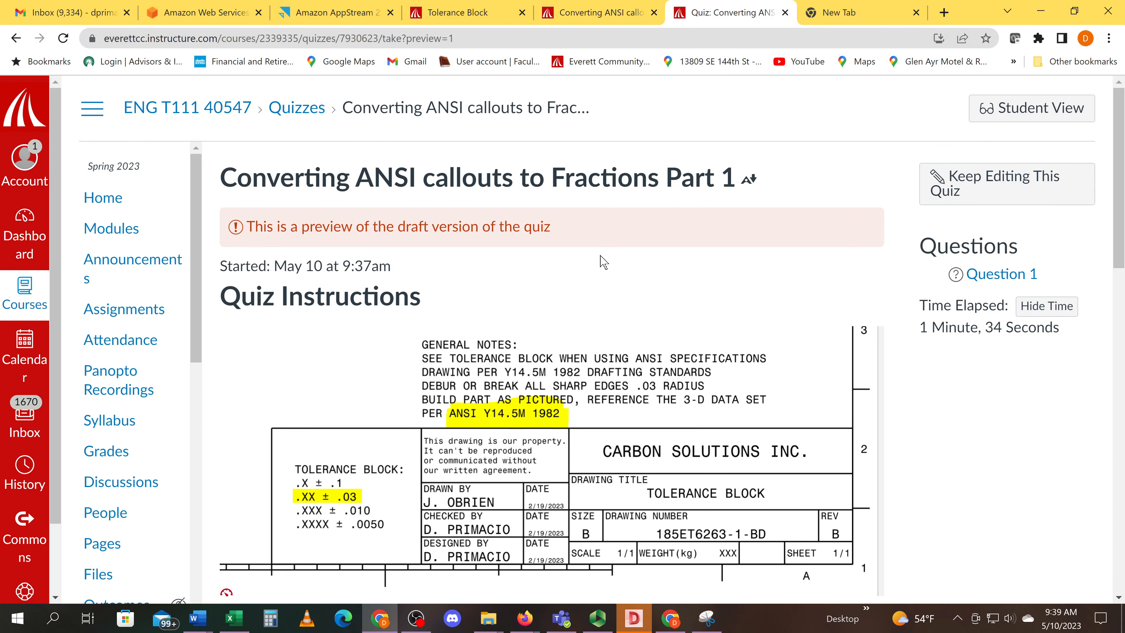
scroll(down, 3)
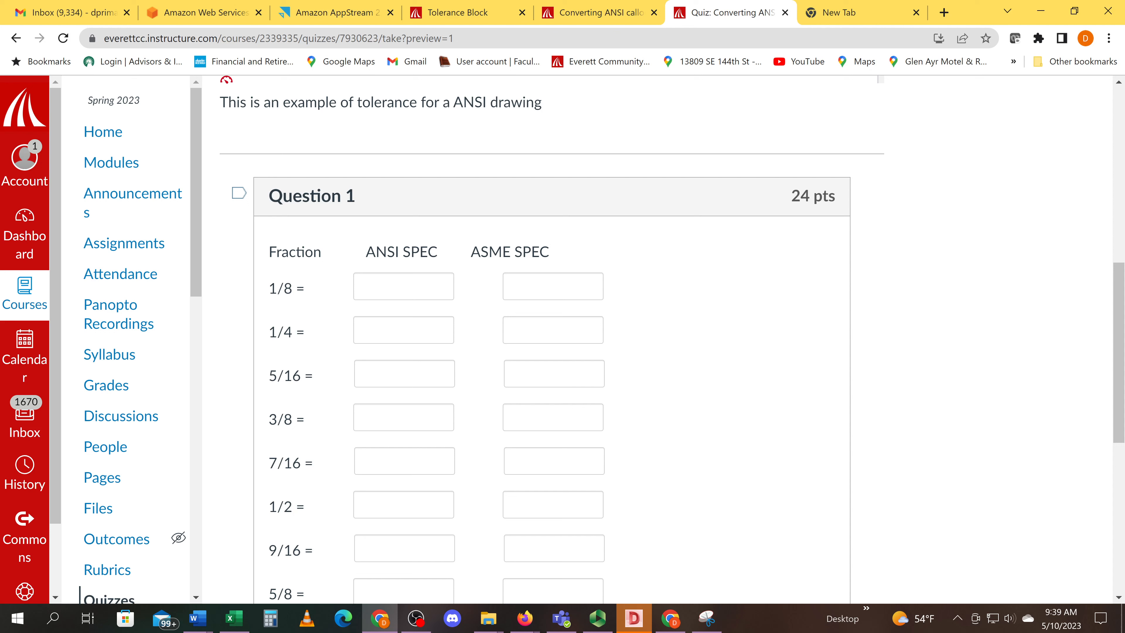
mouse_move(627, 204)
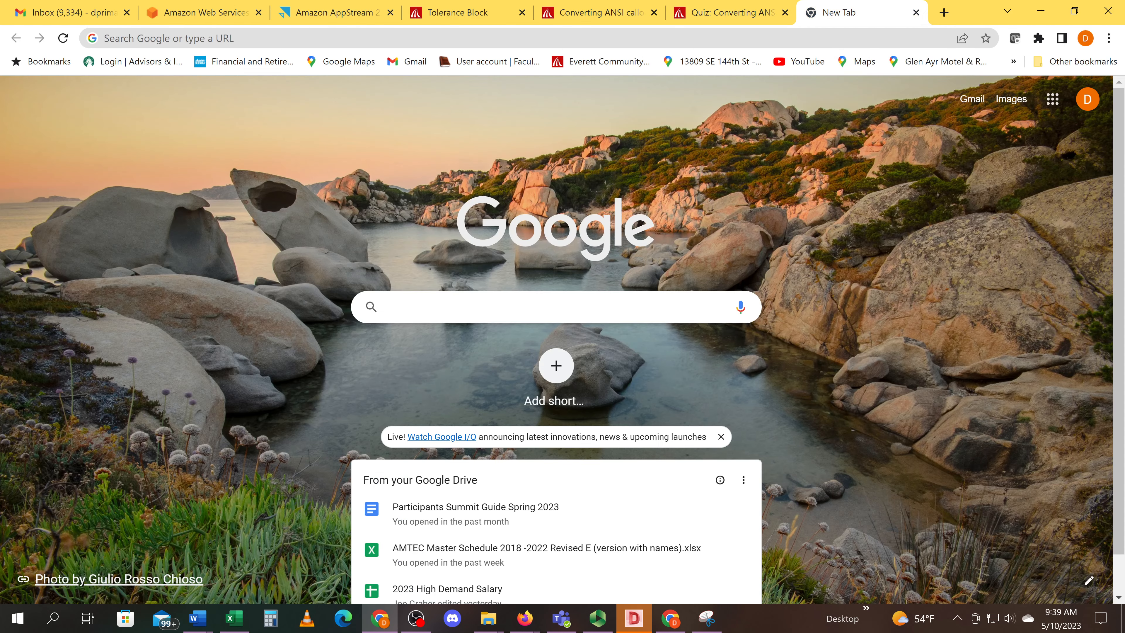
Search Google for fraction to decimal, view image results, and visit the Amazon conversion chart page.
text(frac)
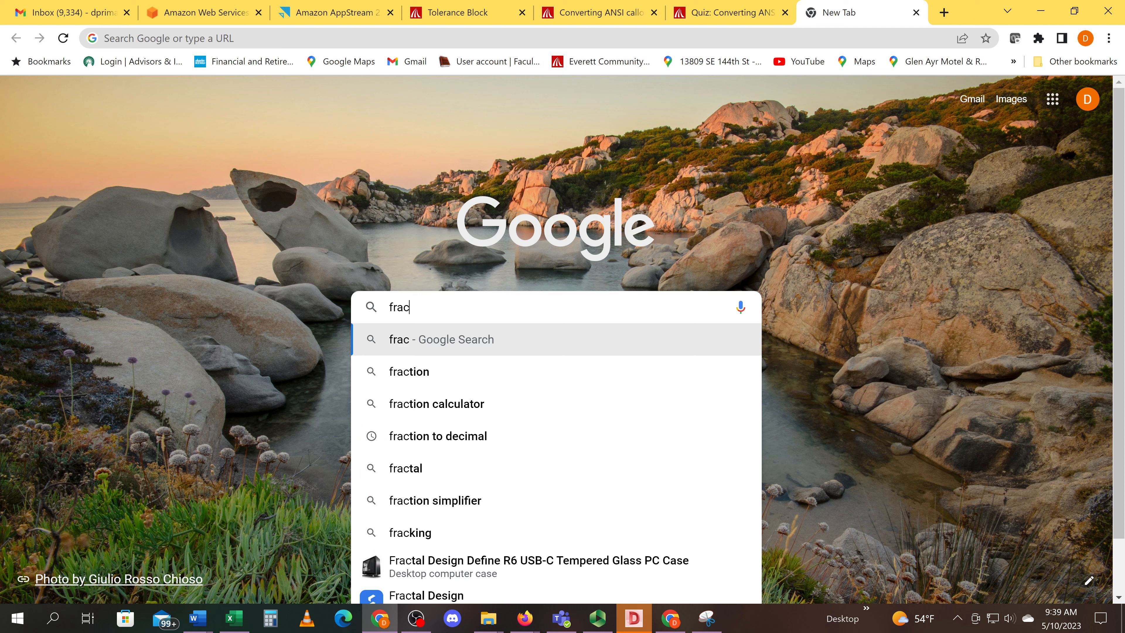
mouse_move(452, 435)
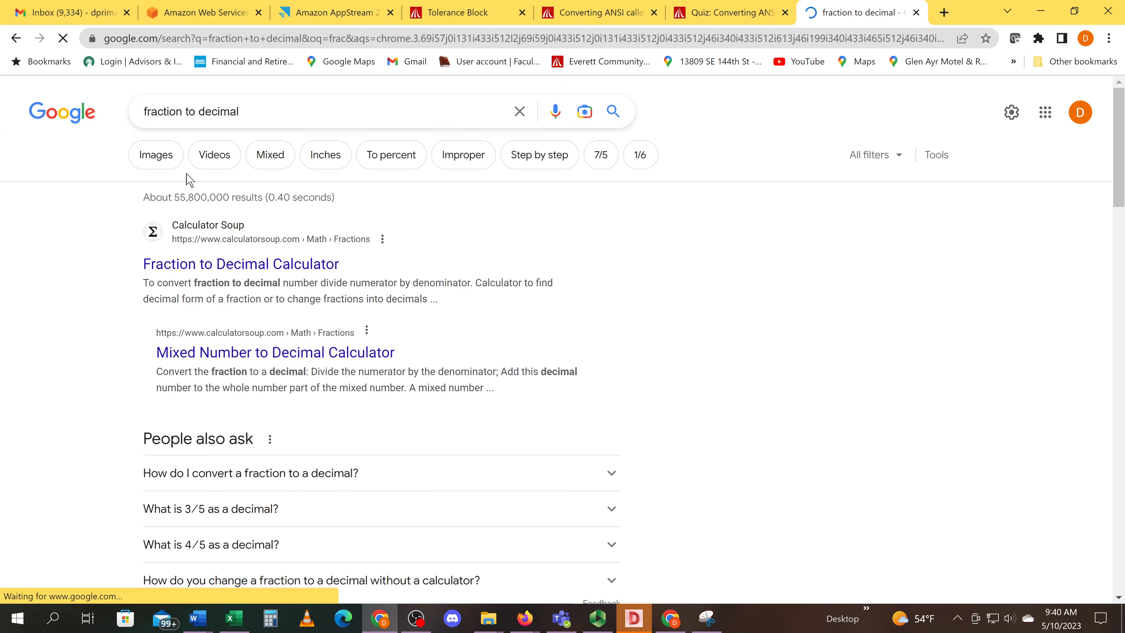
click(156, 154)
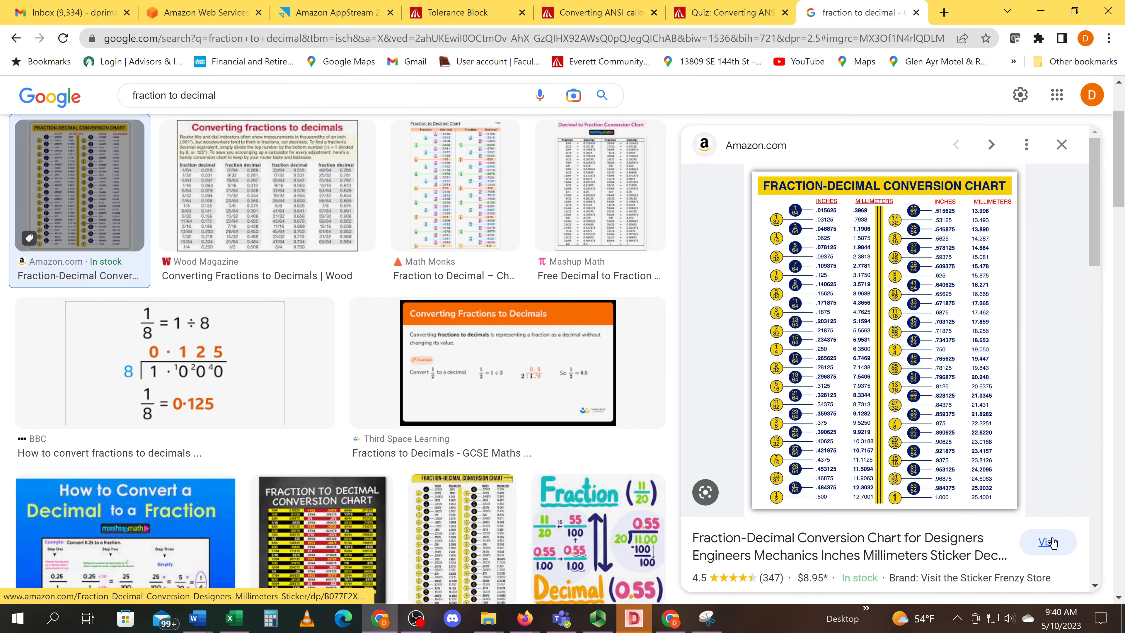
click(1047, 541)
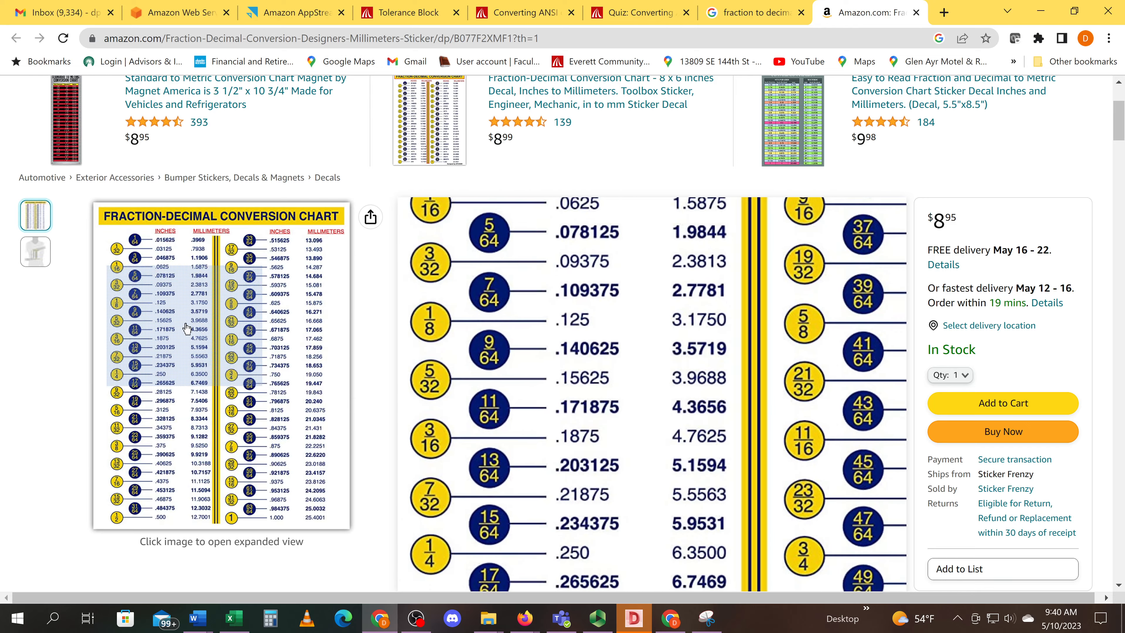
scroll(down, 3)
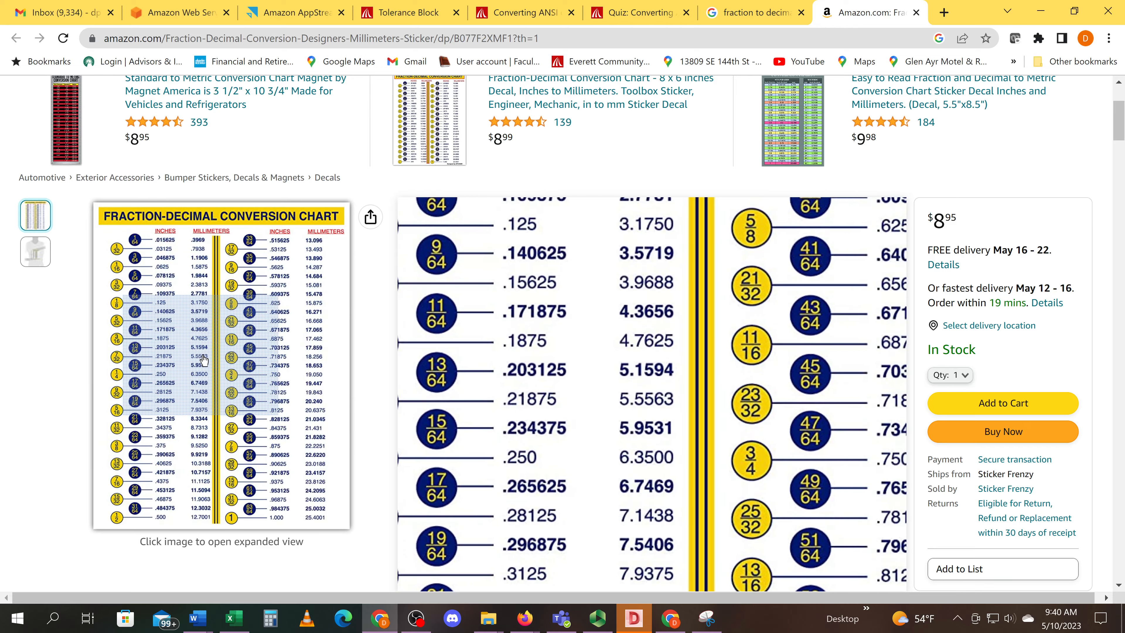
Back in the quiz preview, fill the 1/4 row with .2500 for ASME and .25 for ANSI.
click(635, 12)
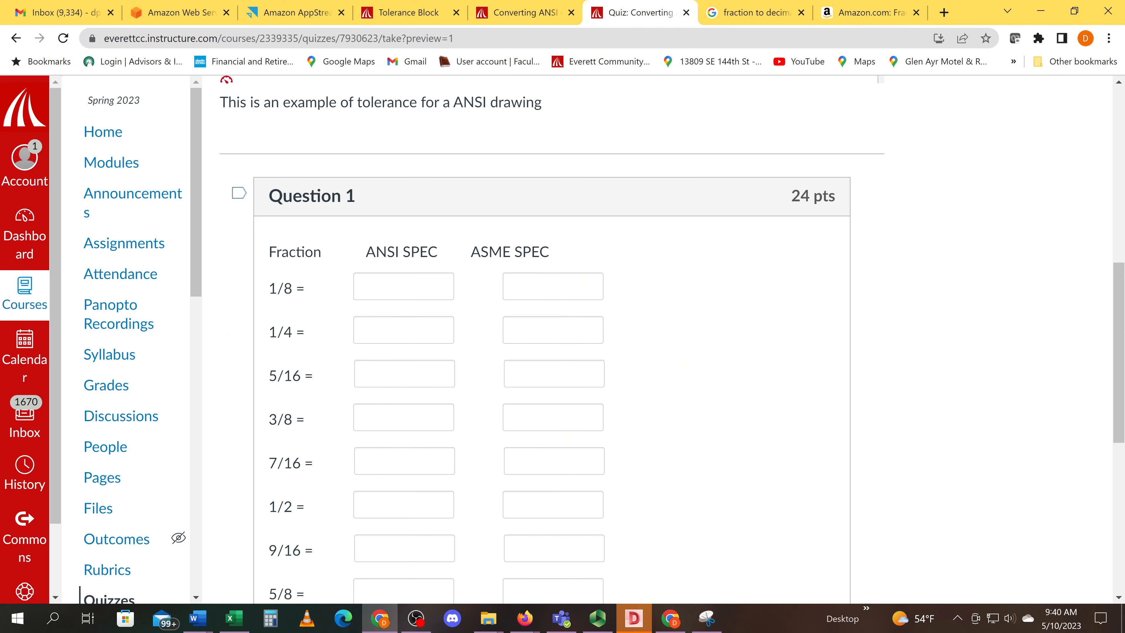
mouse_move(433, 306)
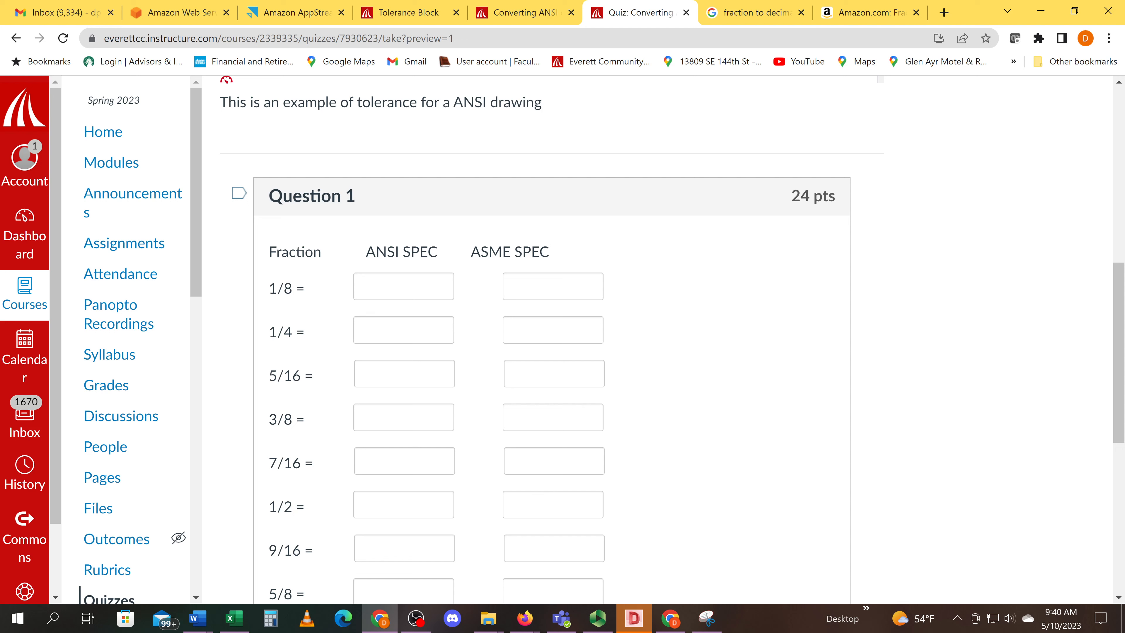
click(552, 330)
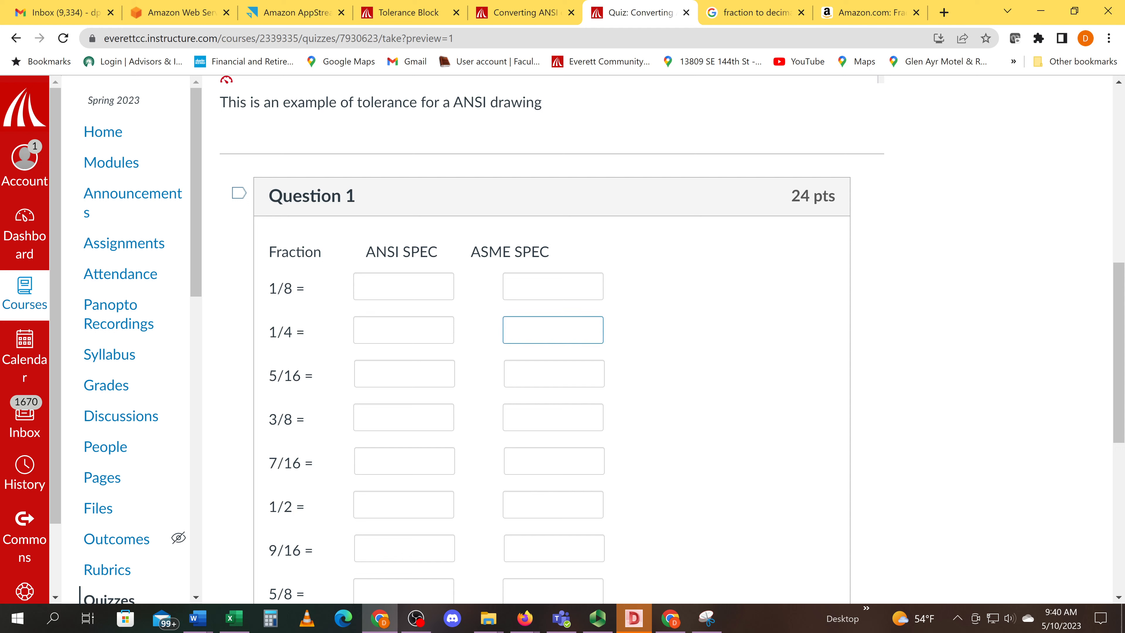
text(.2500)
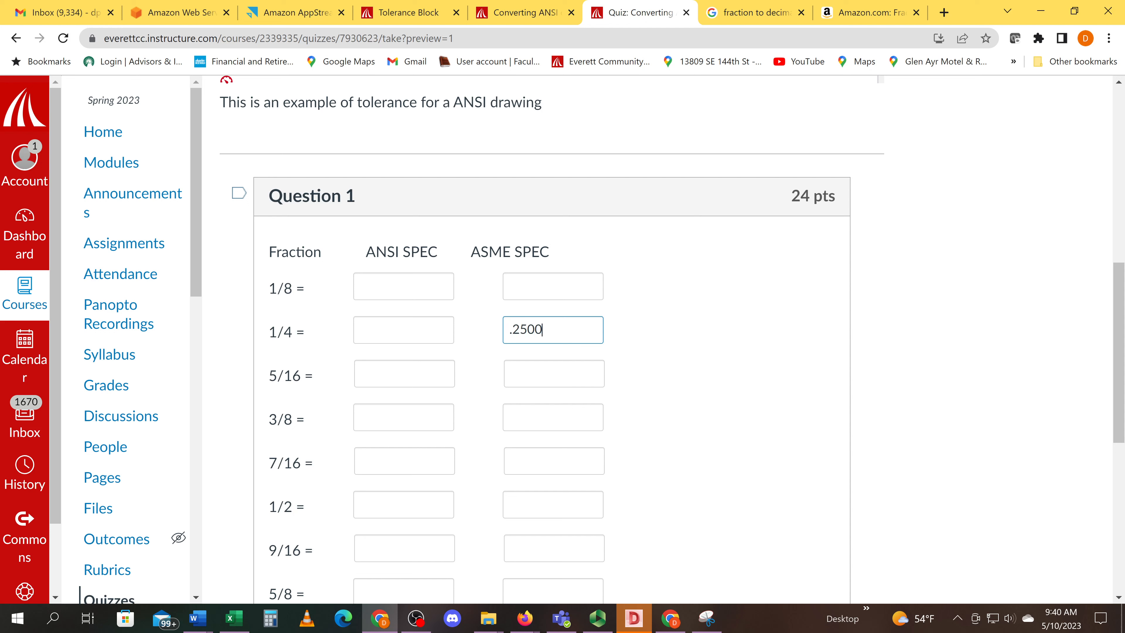
click(403, 329)
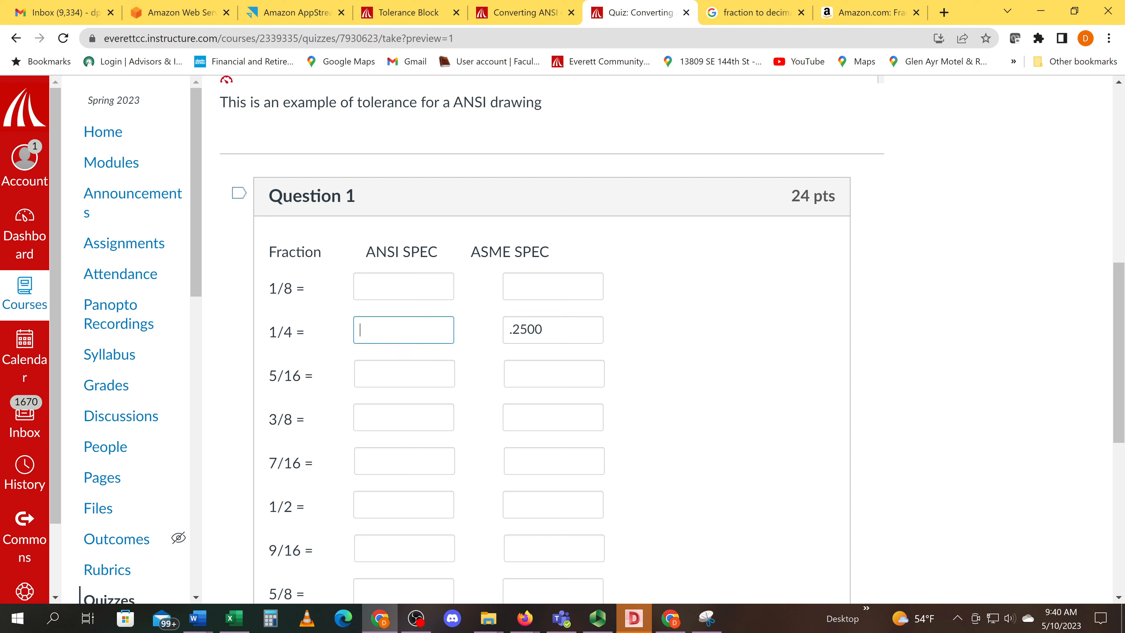
text(.25)
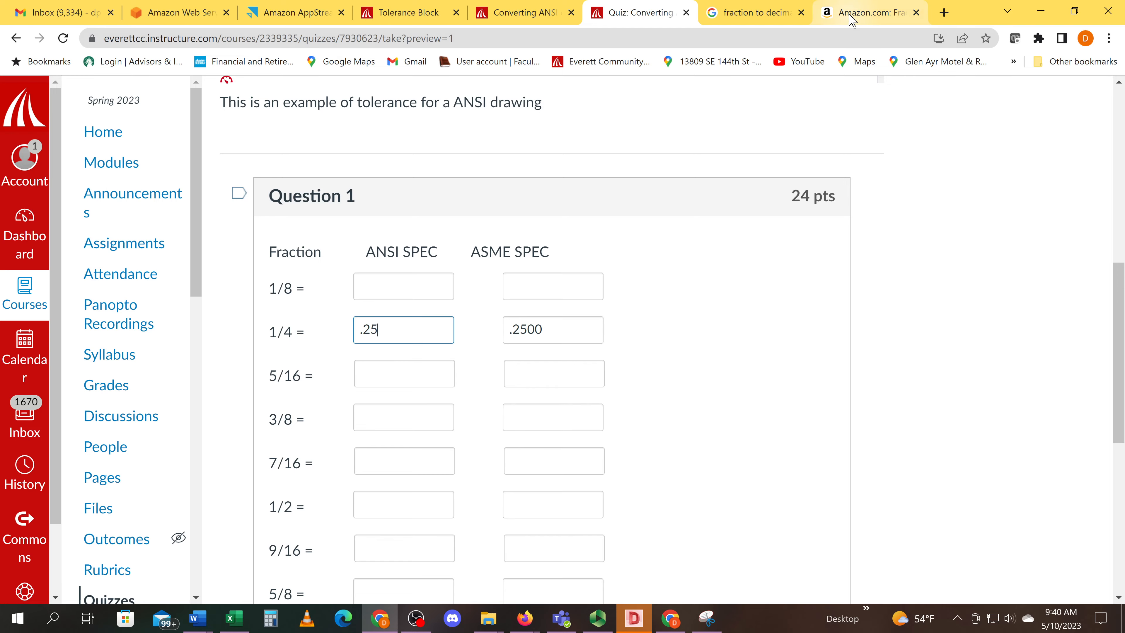
click(869, 12)
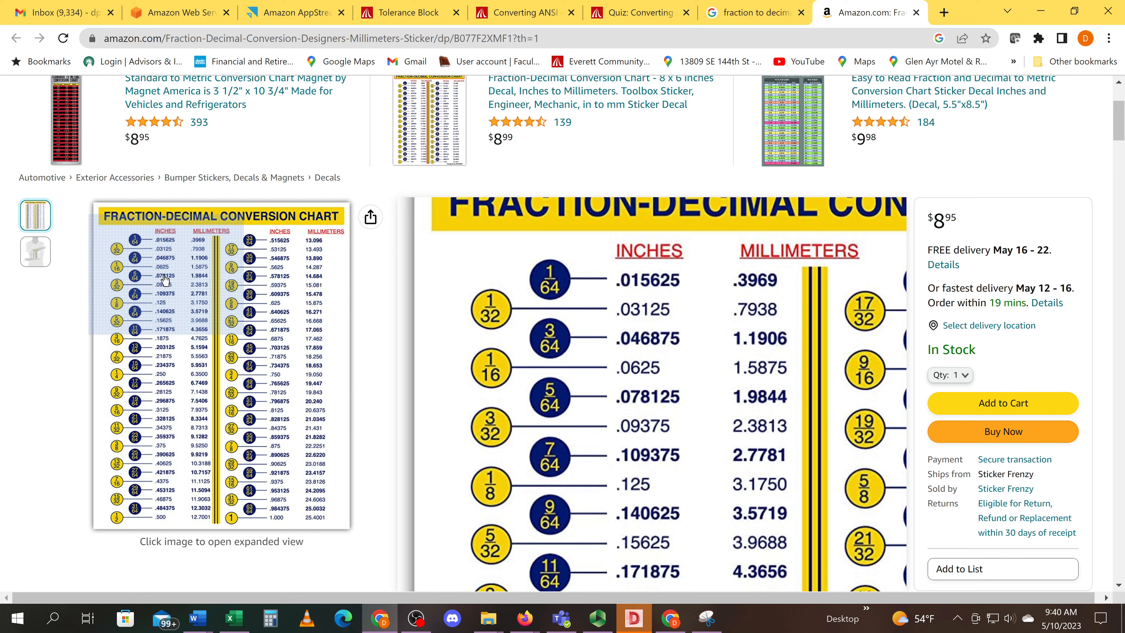
scroll(down, 3)
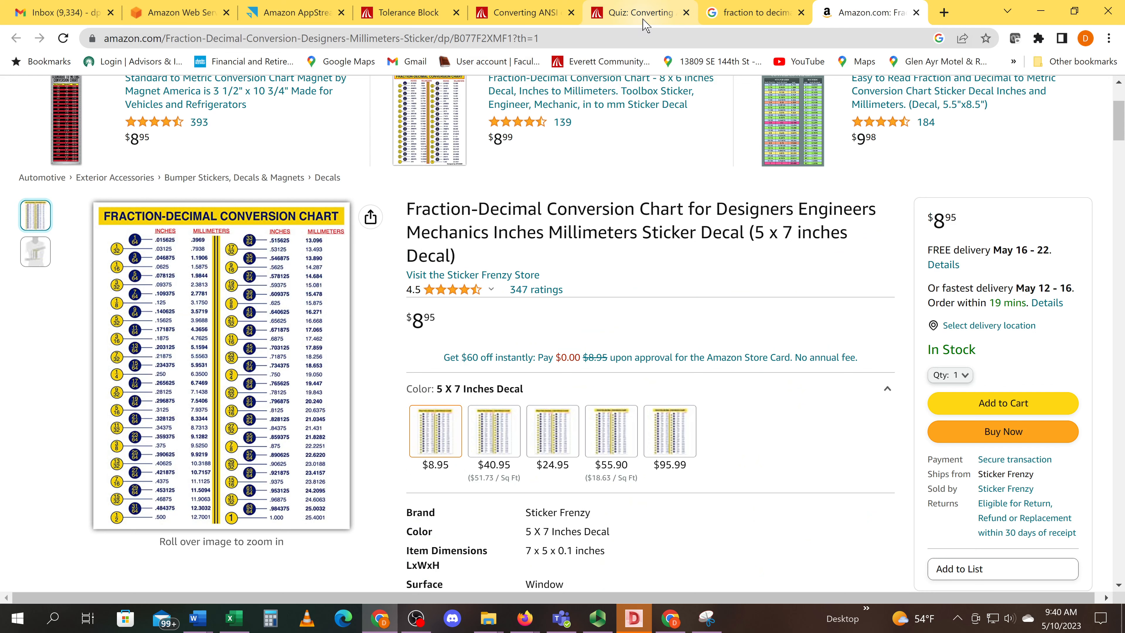
click(637, 12)
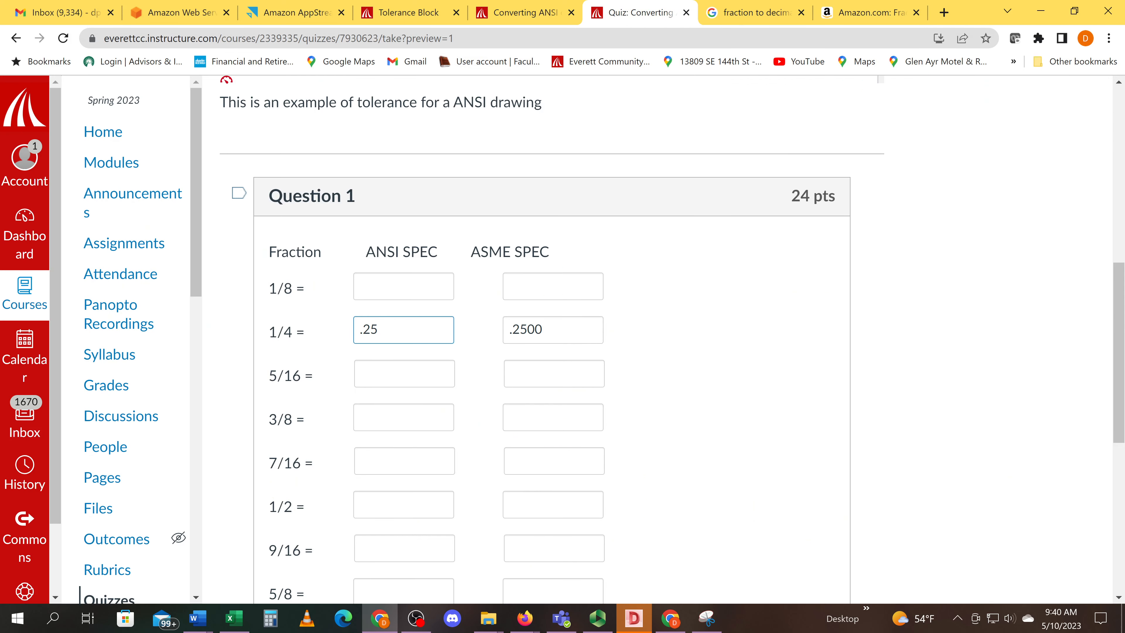
Fill the 1/8 row with .1250 for ASME and .13 for ANSI.
click(552, 287)
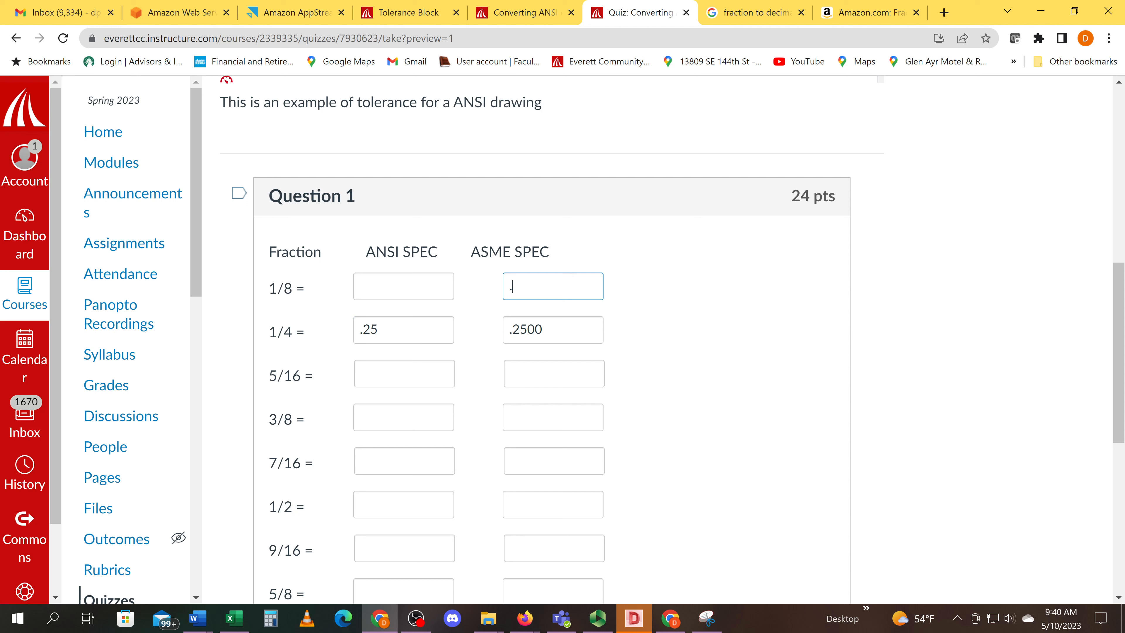
text(1250)
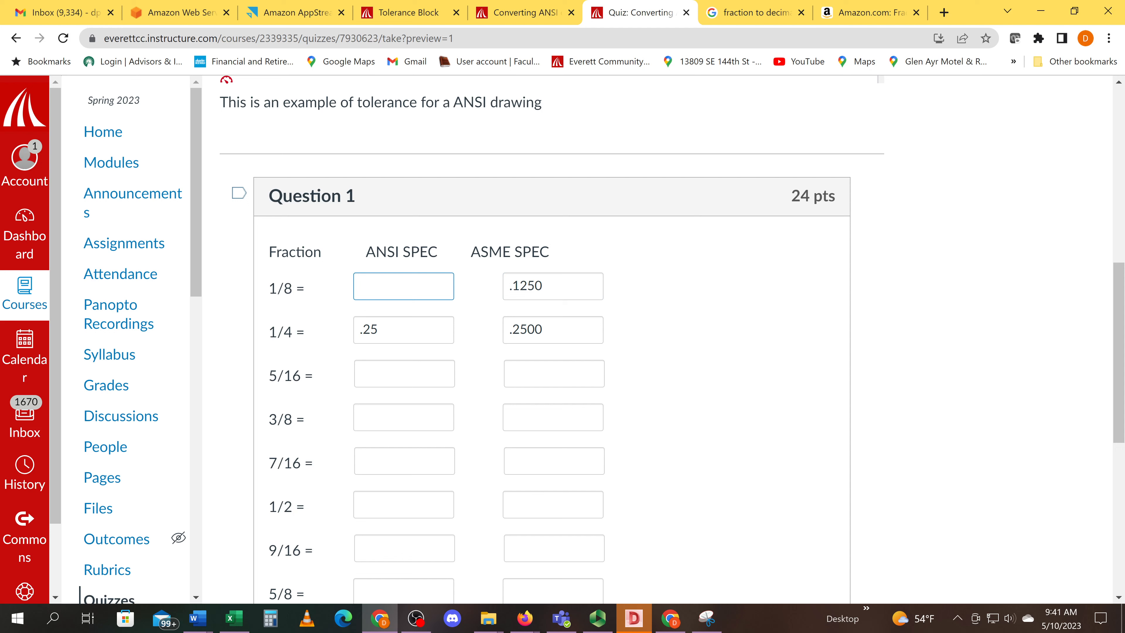
text(.13)
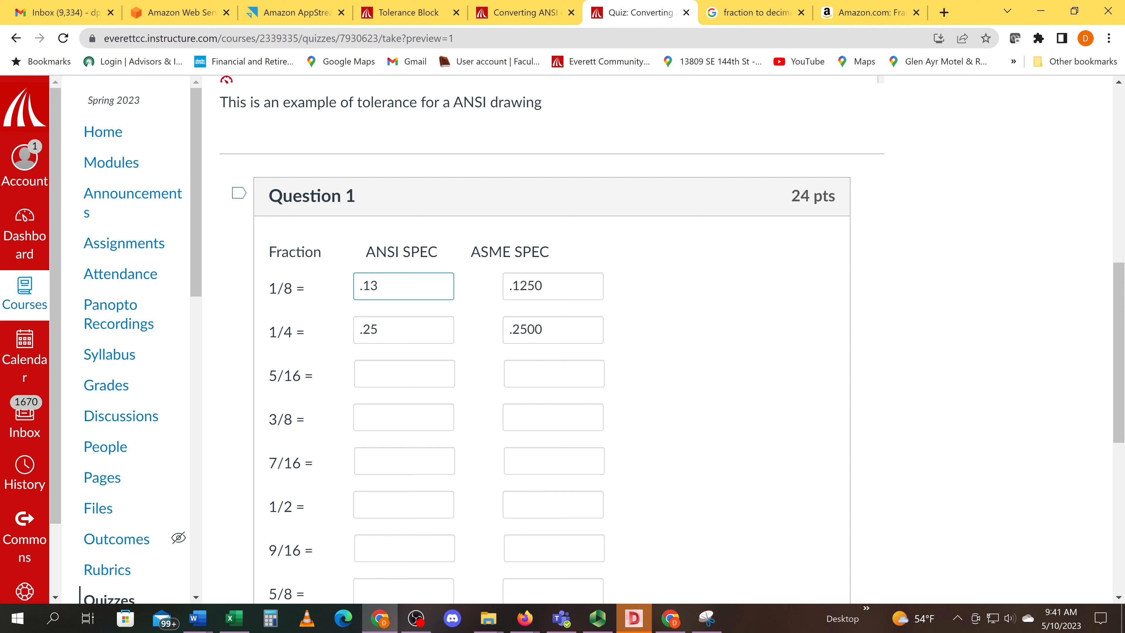
click(294, 12)
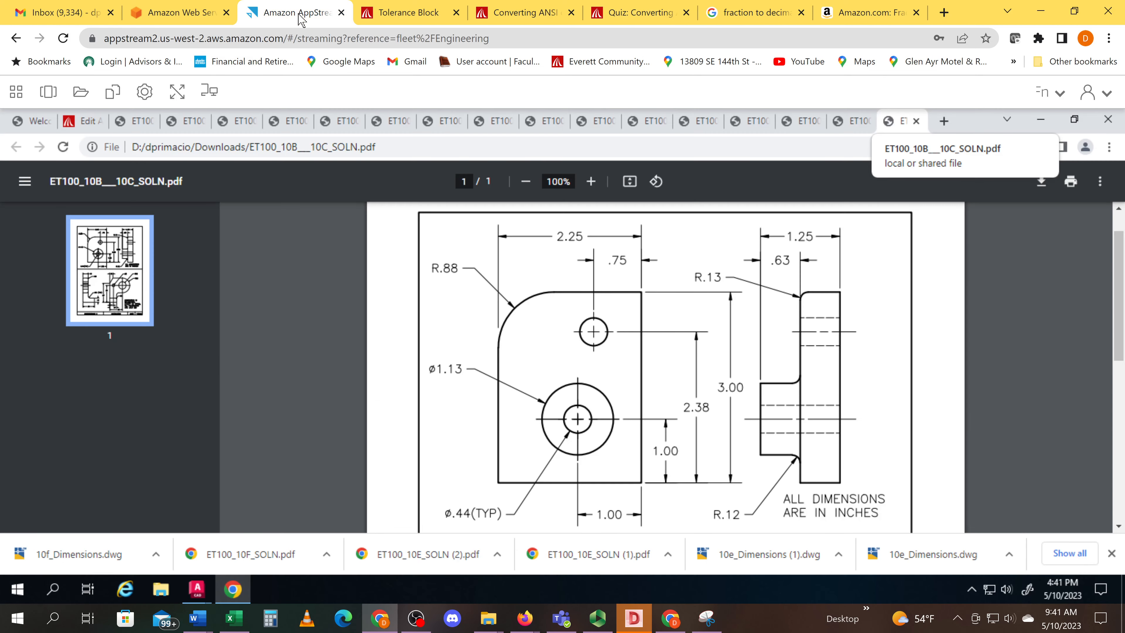
mouse_move(425, 306)
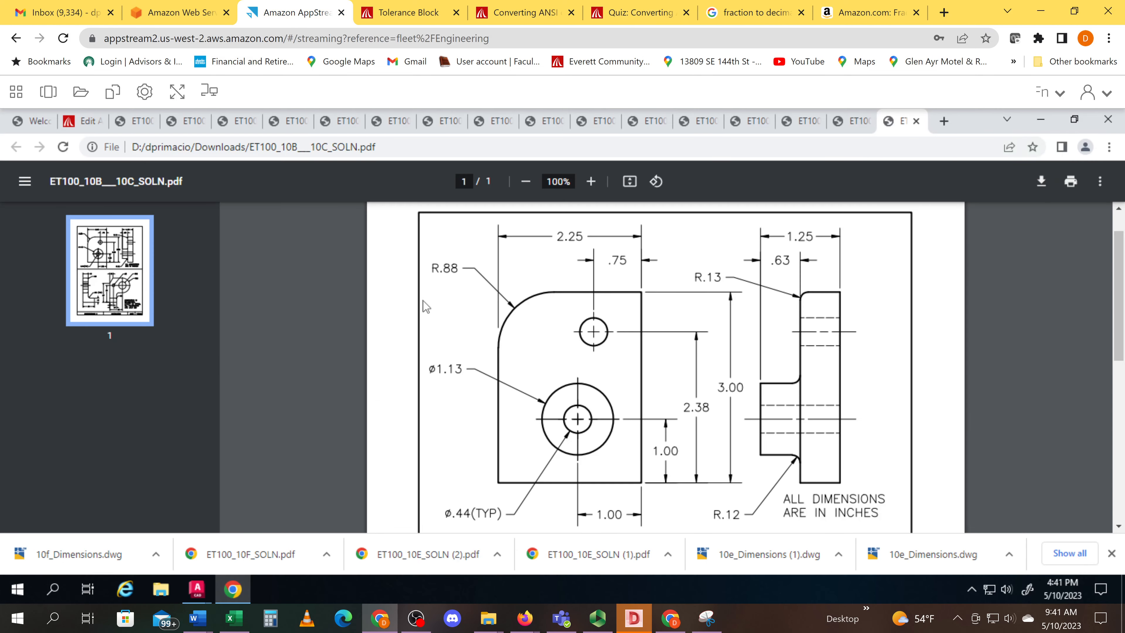
mouse_move(502, 300)
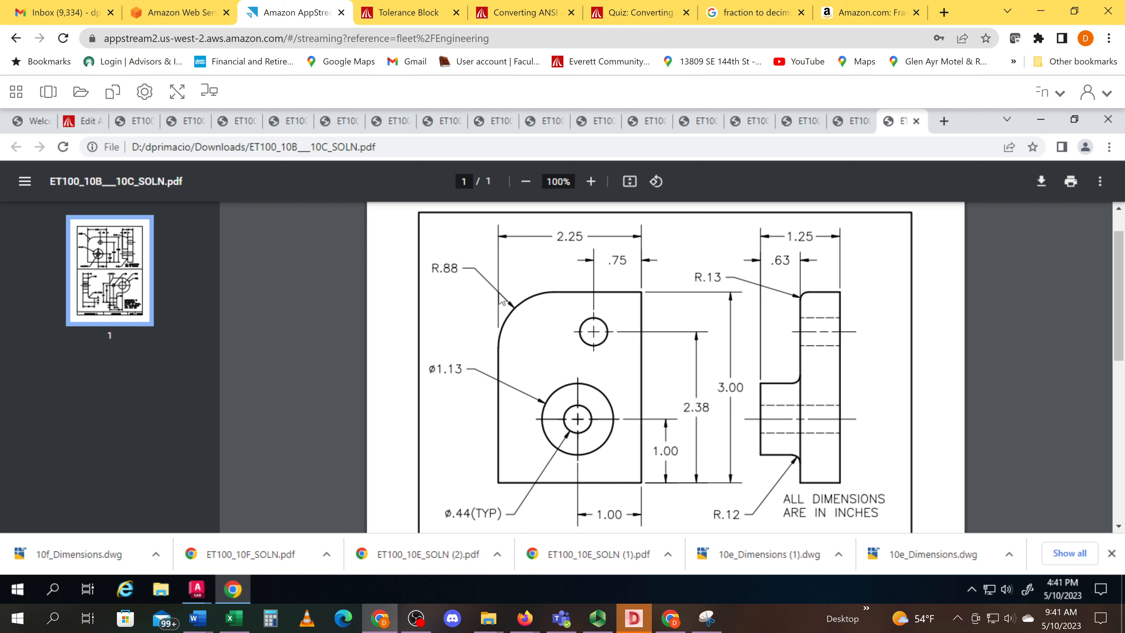
mouse_move(745, 309)
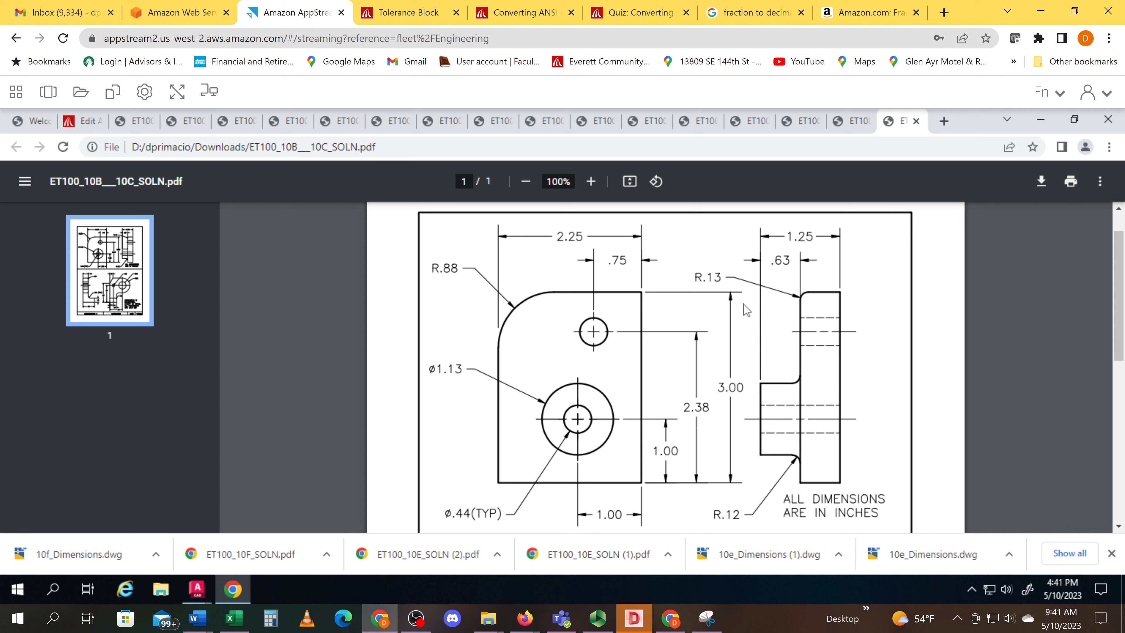
mouse_move(720, 288)
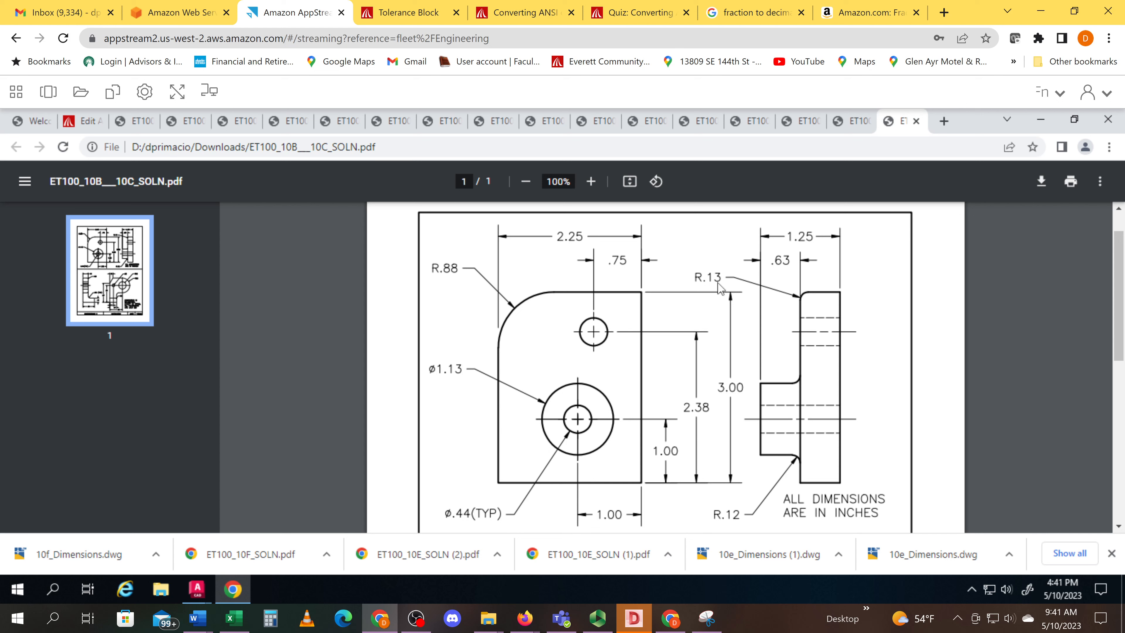
click(753, 13)
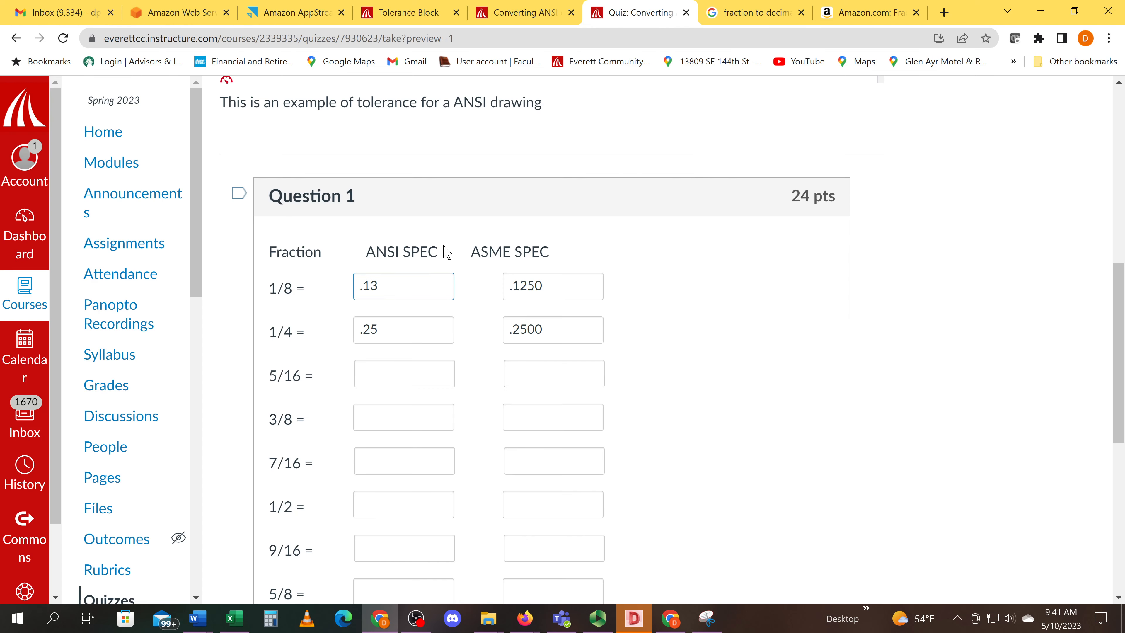
Move up to the Quiz Instructions image showing the ANSI Y14.5M 1982 tolerance block.
double_click(372, 285)
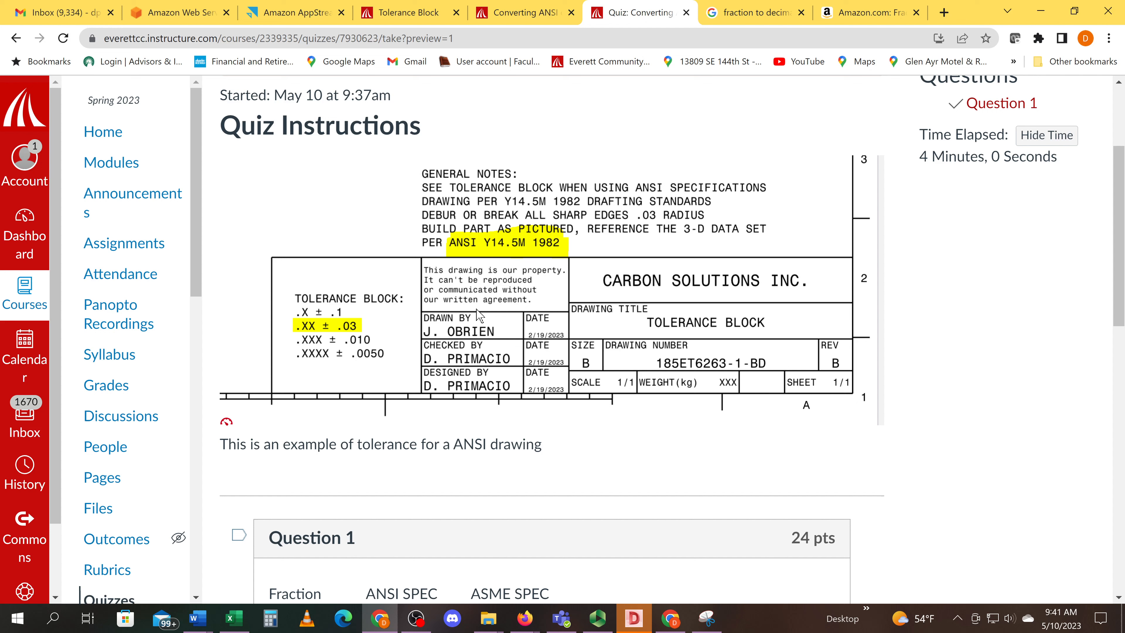
mouse_move(382, 362)
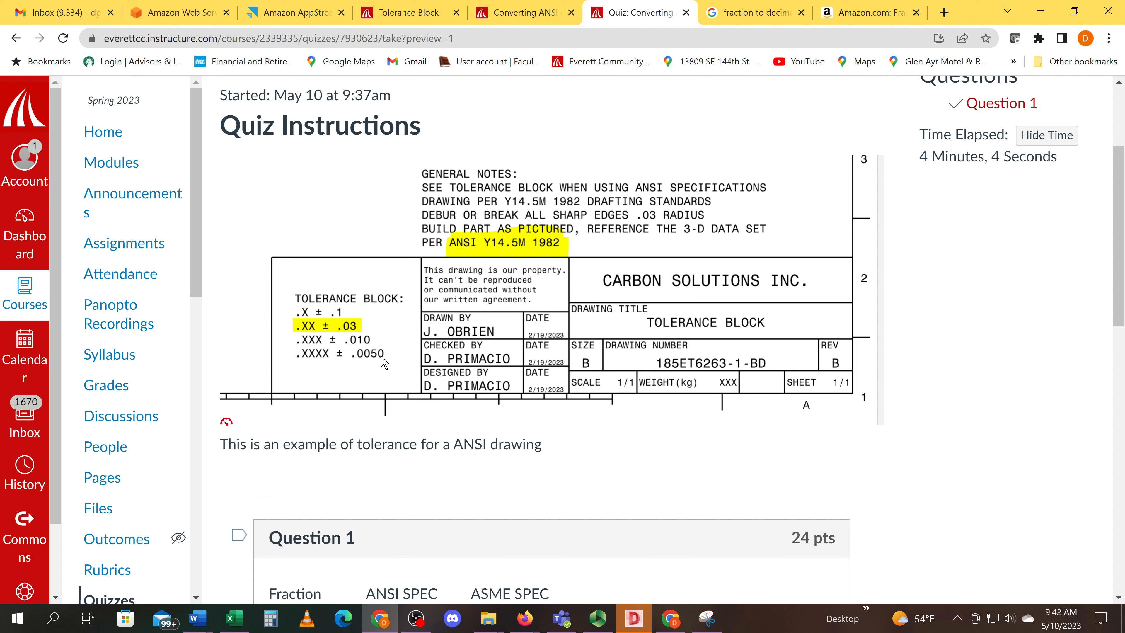
mouse_move(367, 362)
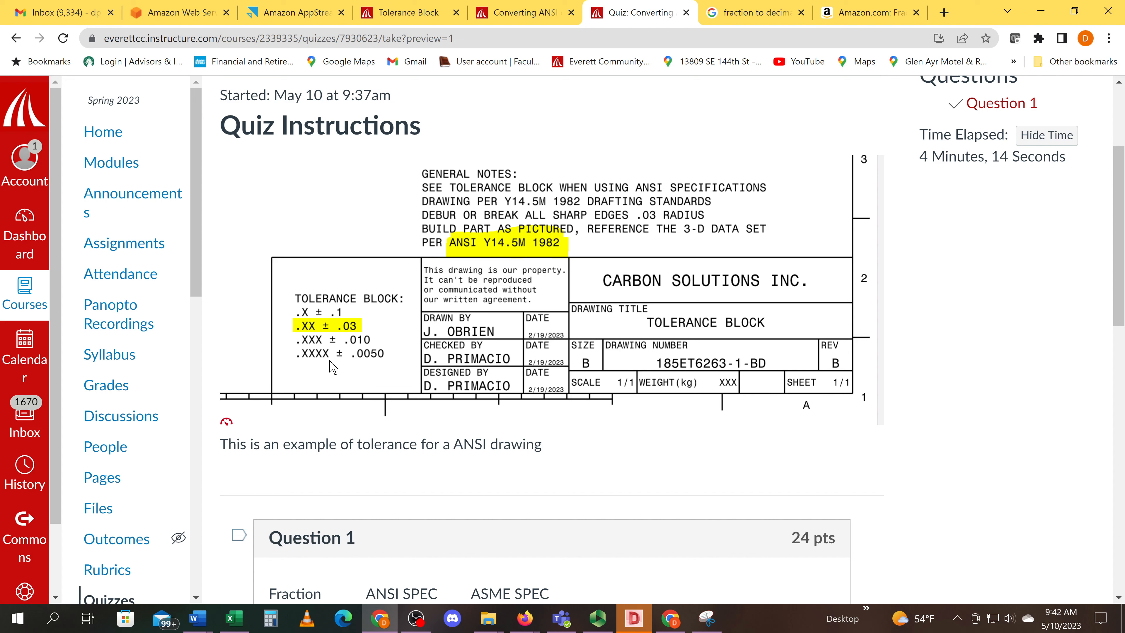
mouse_move(342, 363)
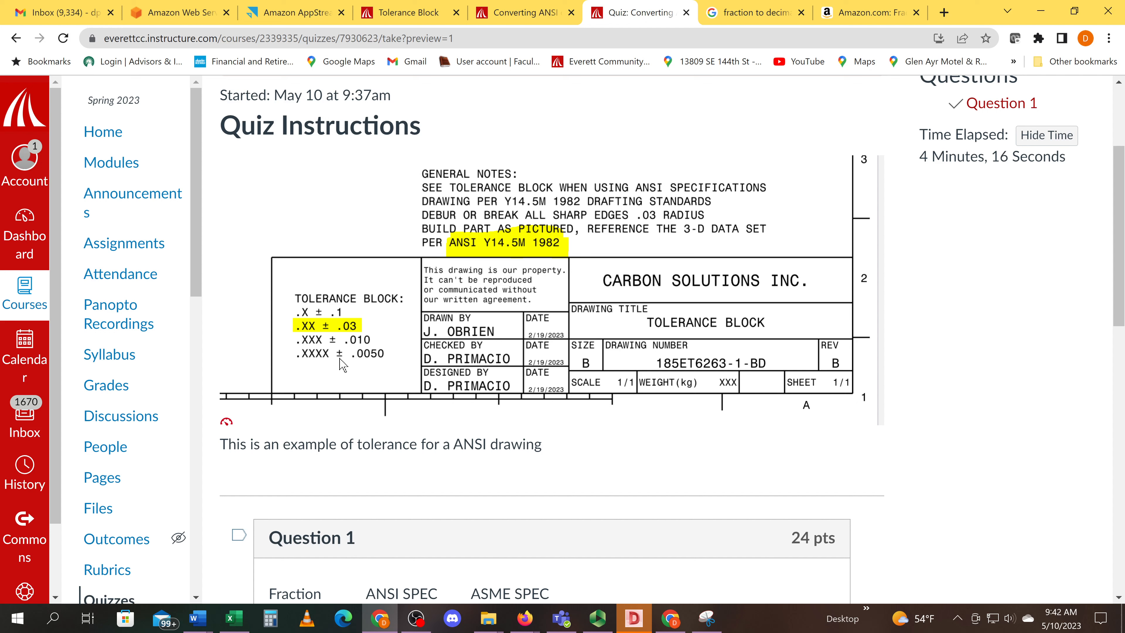
mouse_move(380, 366)
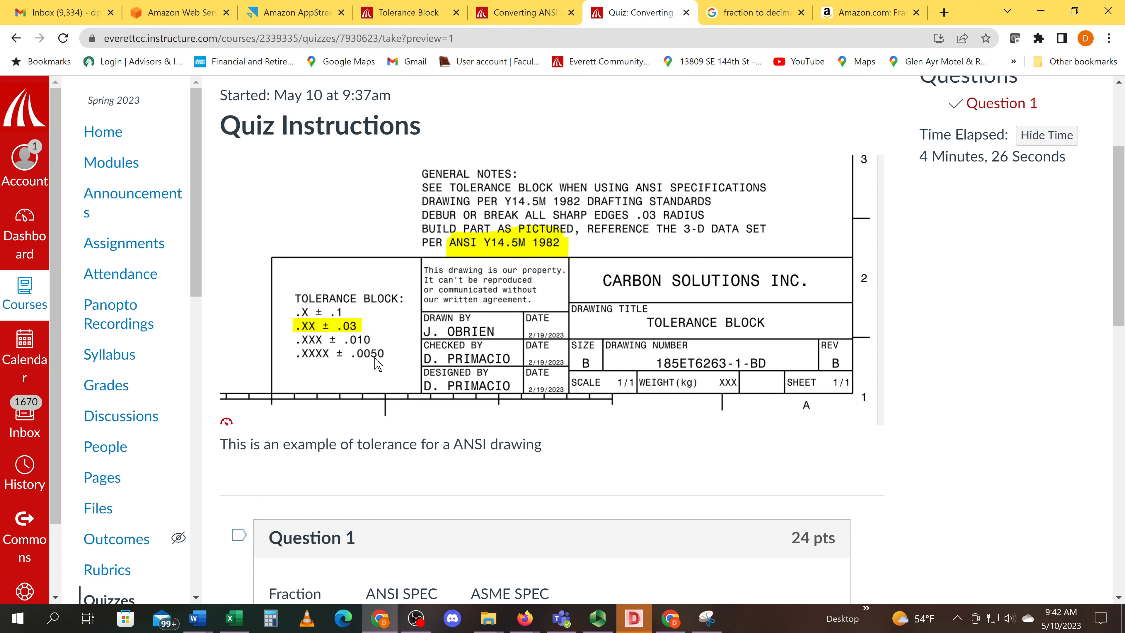
mouse_move(359, 336)
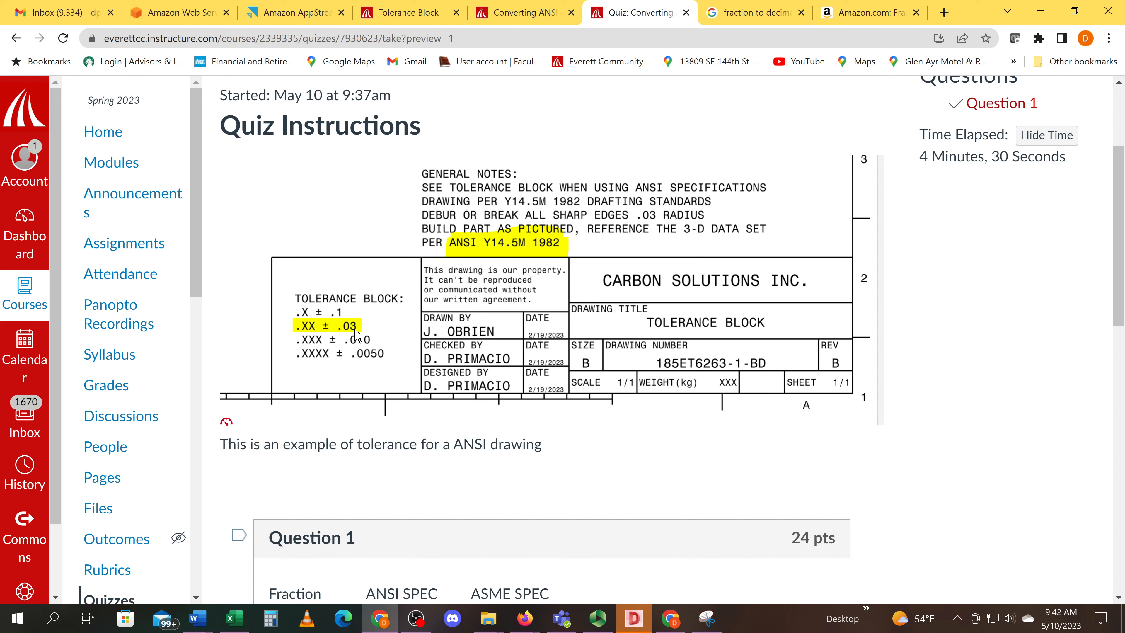
mouse_move(365, 348)
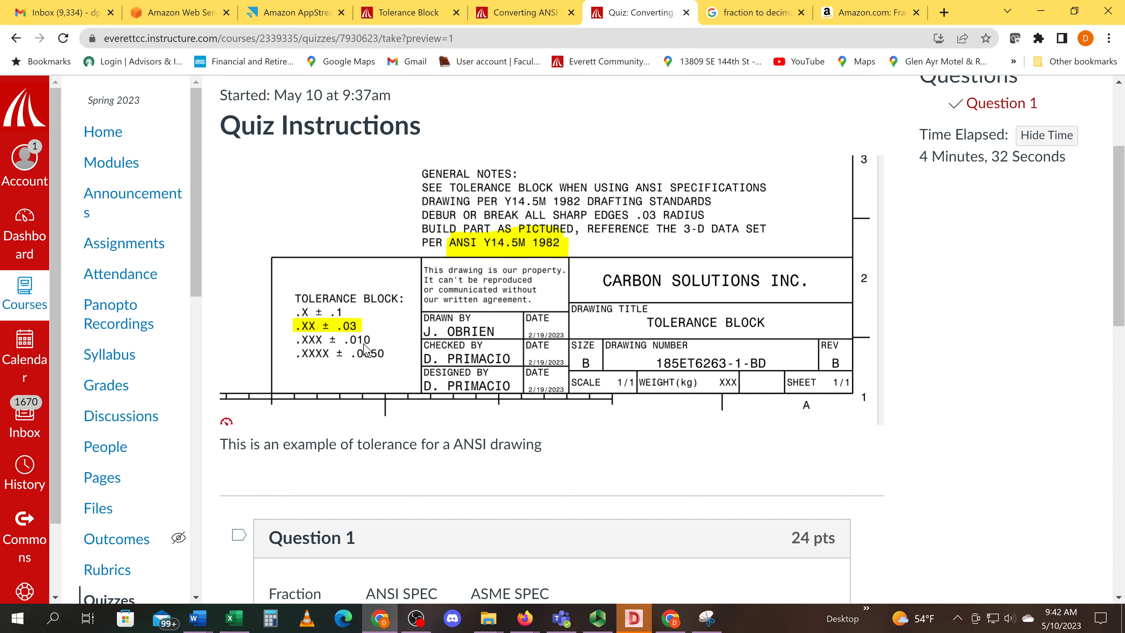
mouse_move(377, 369)
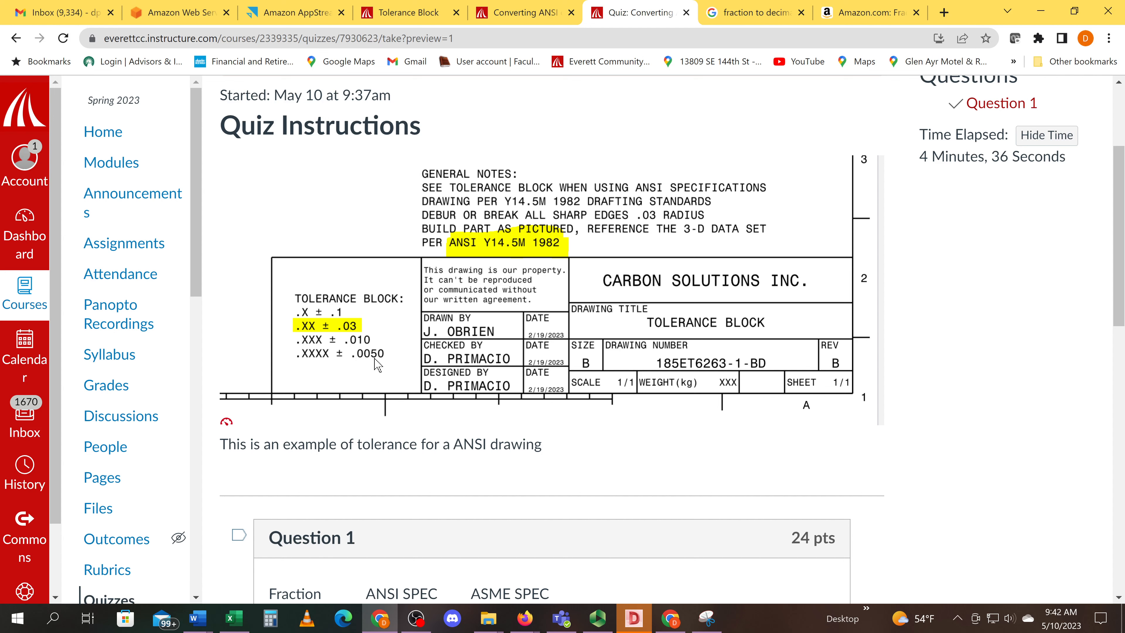
mouse_move(368, 373)
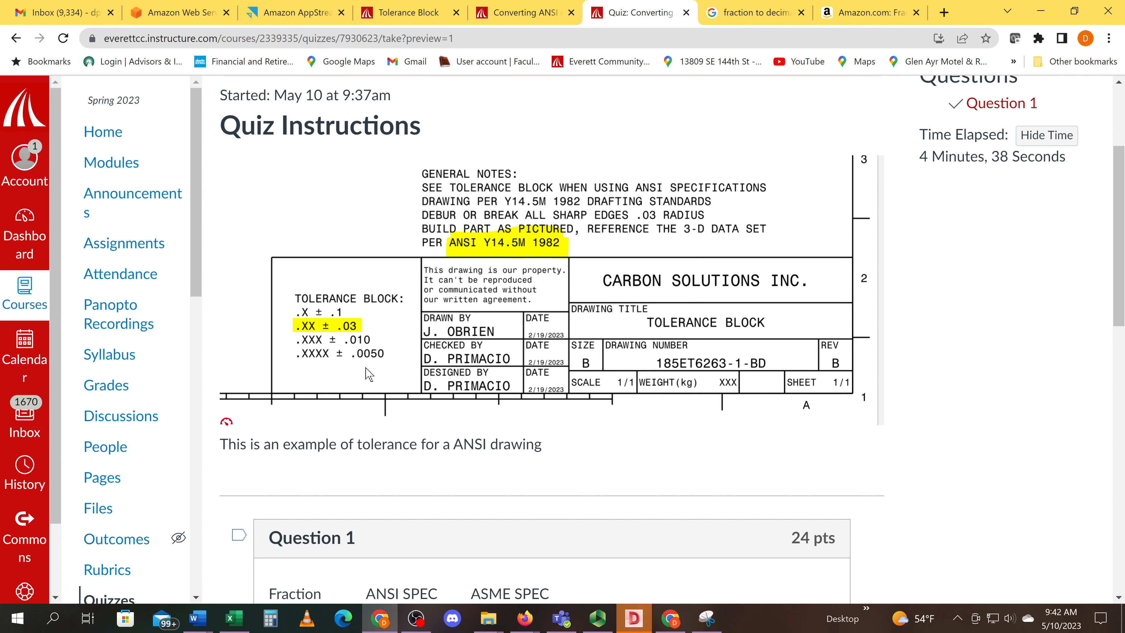
Switch to the Amazon AppStream tab showing the ET100_10B__10C_SOLN.pdf dimensioned drawing.
click(294, 12)
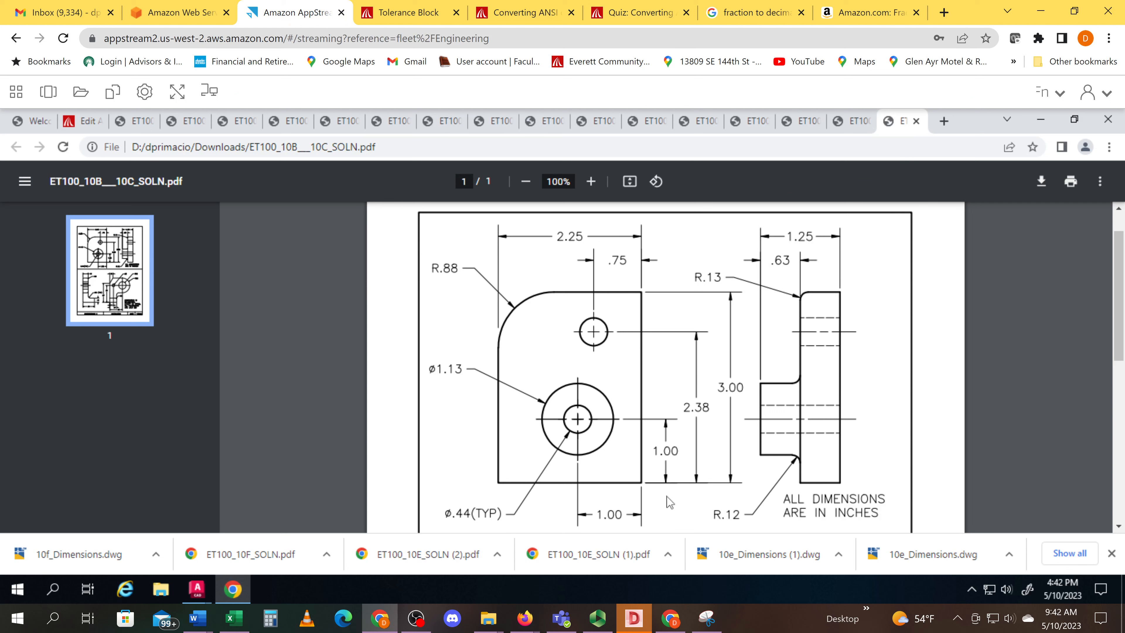
mouse_move(643, 495)
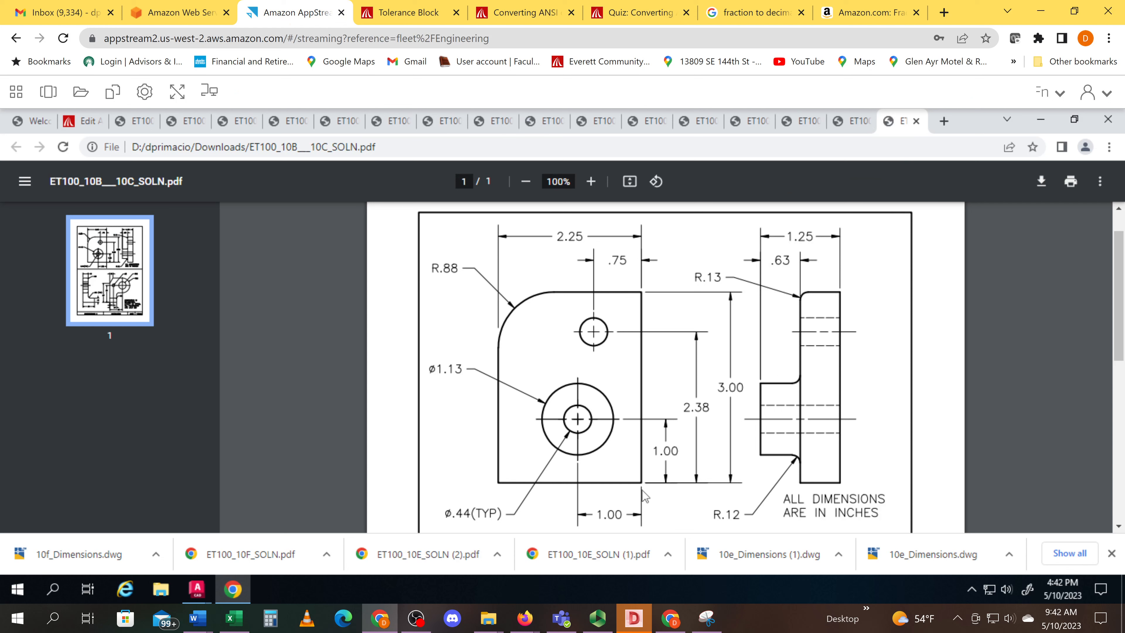
mouse_move(639, 492)
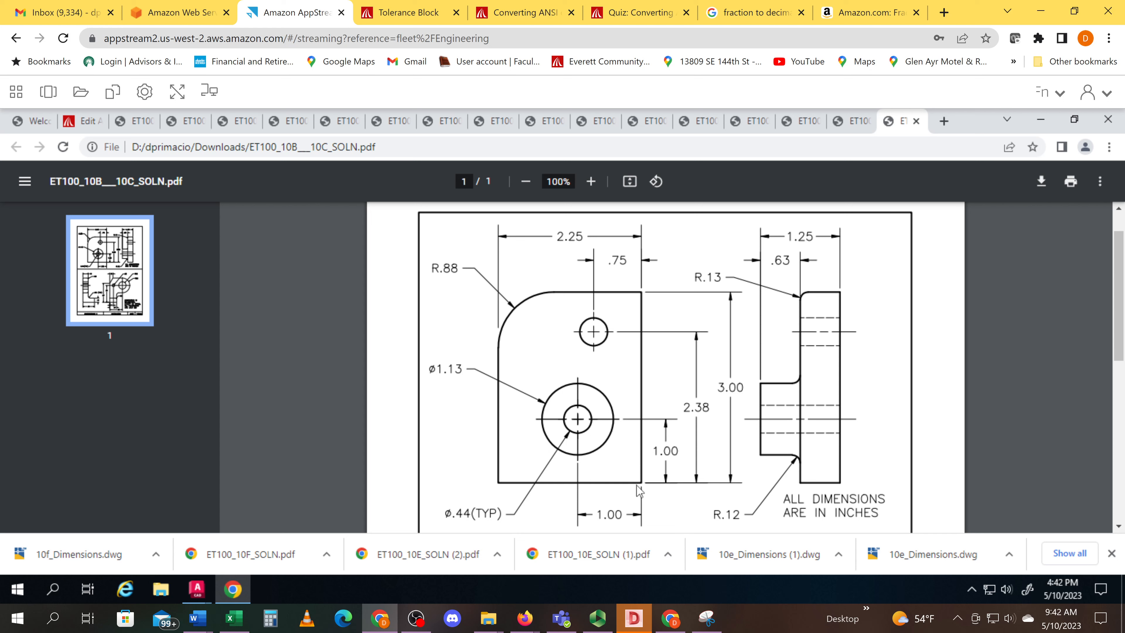
mouse_move(680, 473)
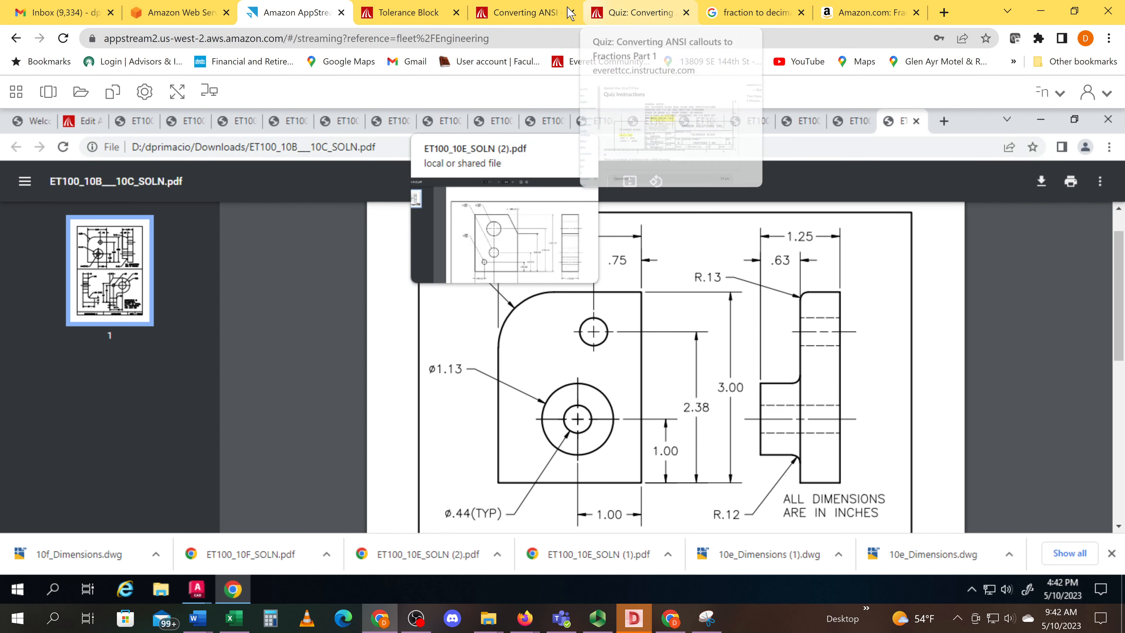
Return to the Canvas quiz preview showing the tolerance block instructions.
click(637, 13)
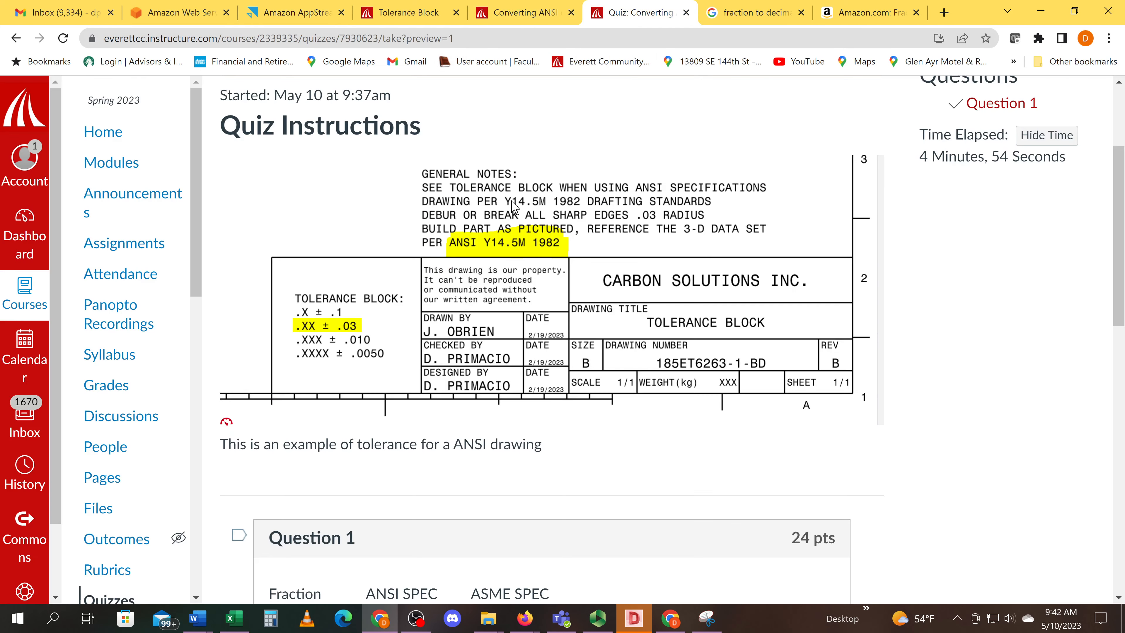
mouse_move(537, 254)
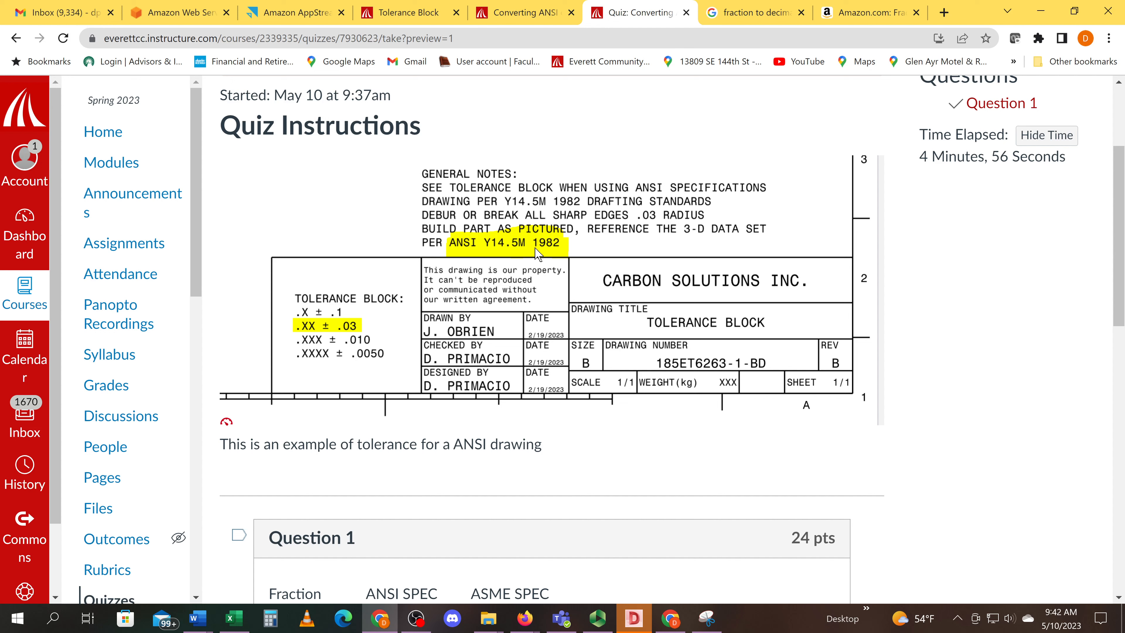
mouse_move(577, 247)
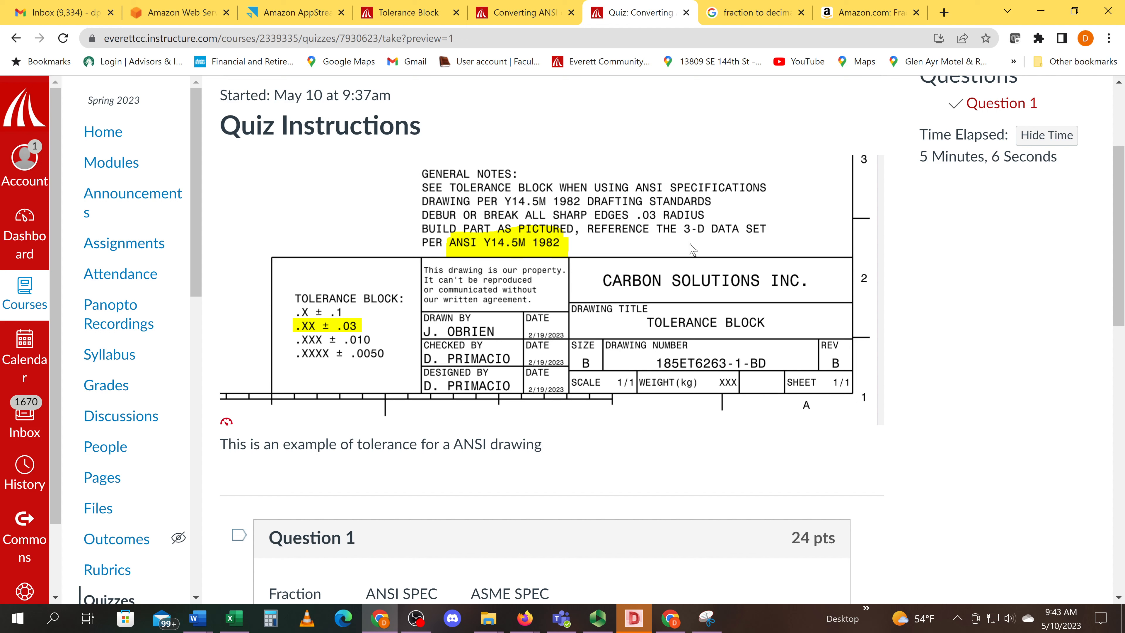
mouse_move(563, 289)
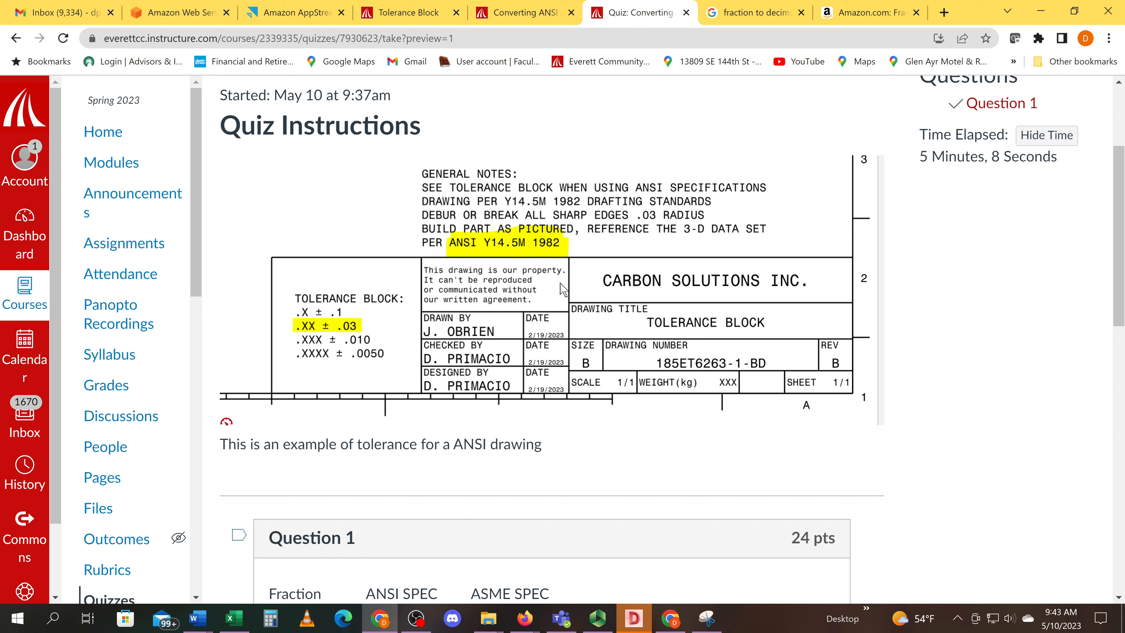
mouse_move(306, 365)
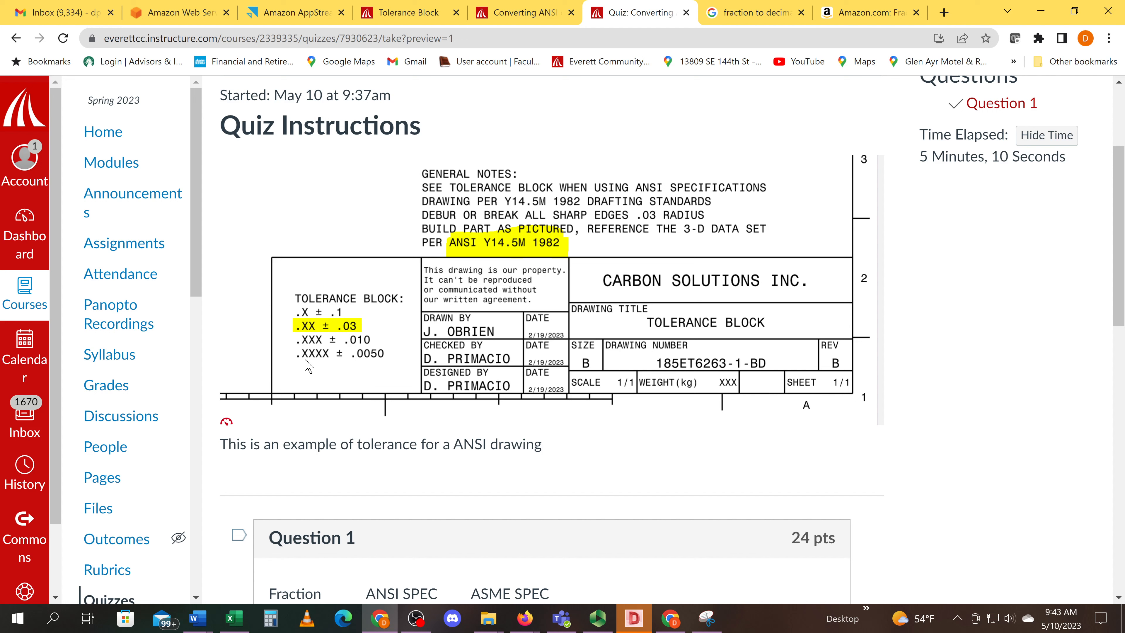
mouse_move(367, 328)
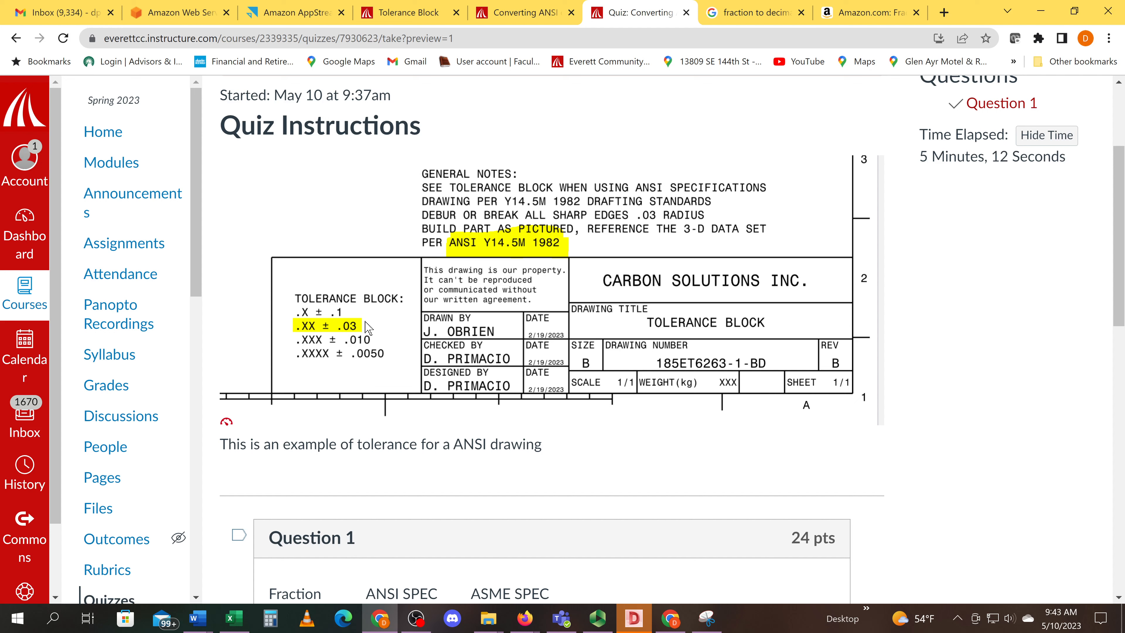
mouse_move(518, 246)
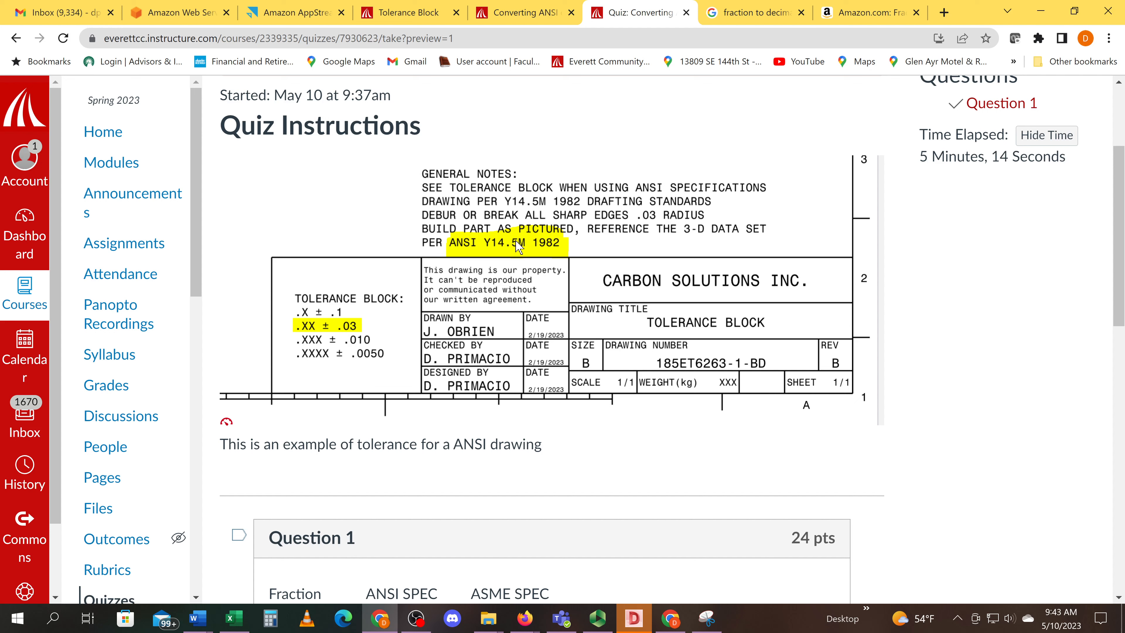
mouse_move(557, 249)
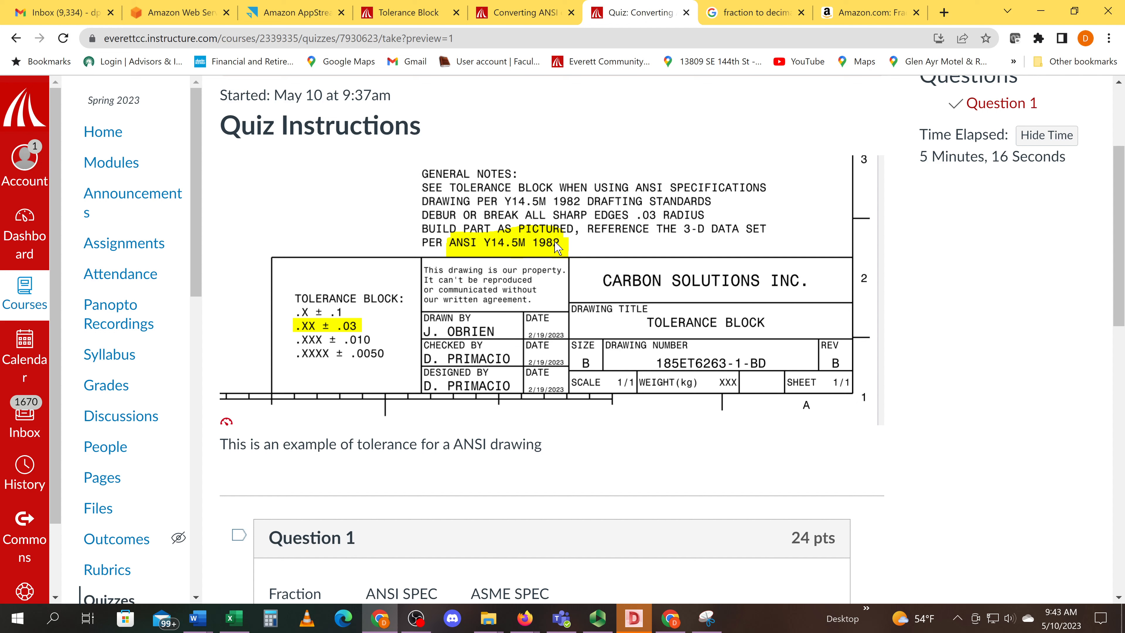
mouse_move(566, 243)
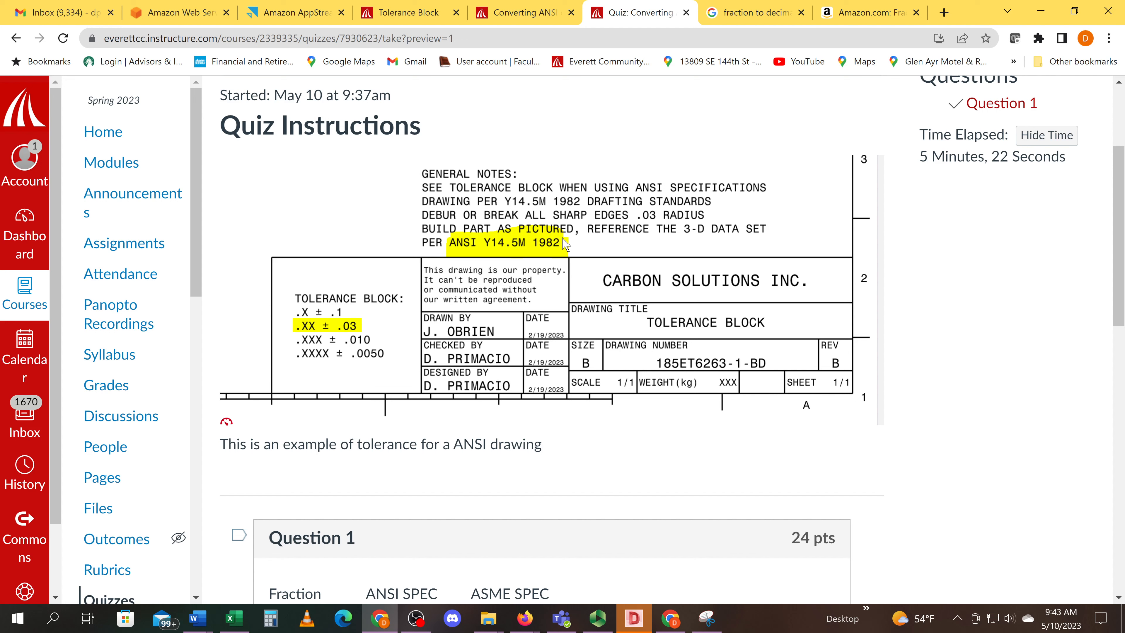
mouse_move(723, 402)
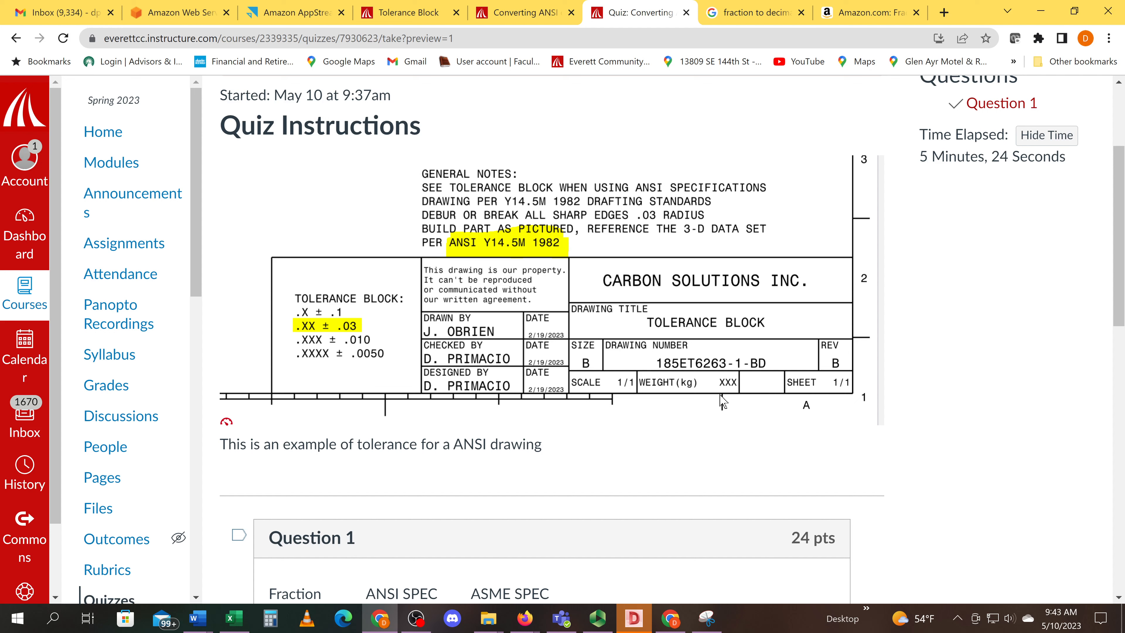
Scroll down to Question 1's fraction table with the 1/8 and 1/4 rows answered, glancing at other tabs.
scroll(down, 3)
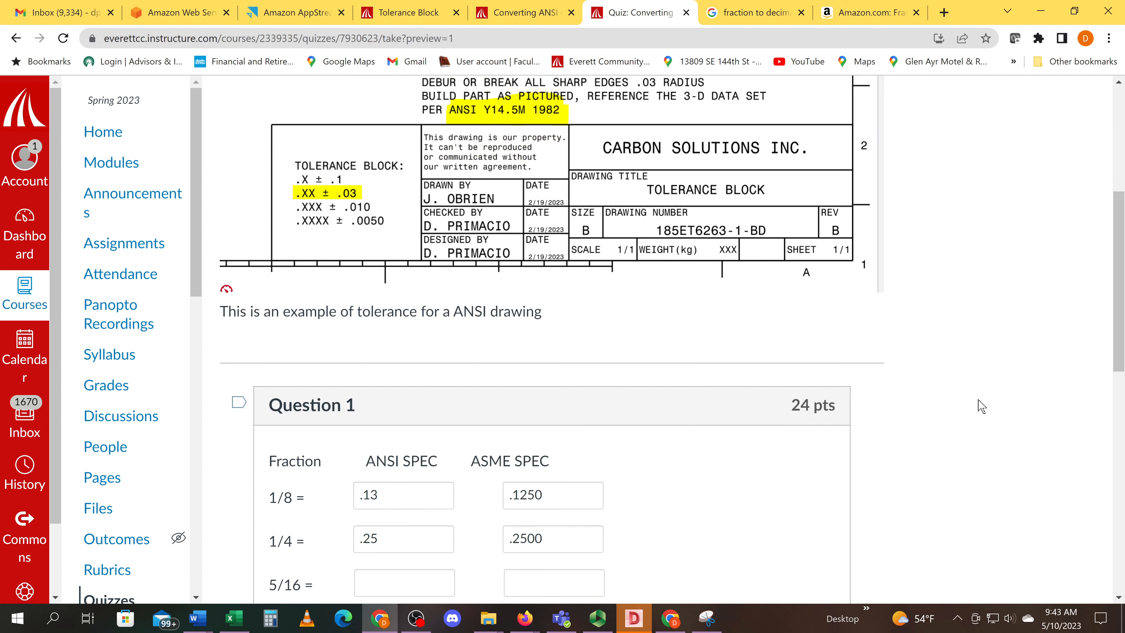
scroll(down, 3)
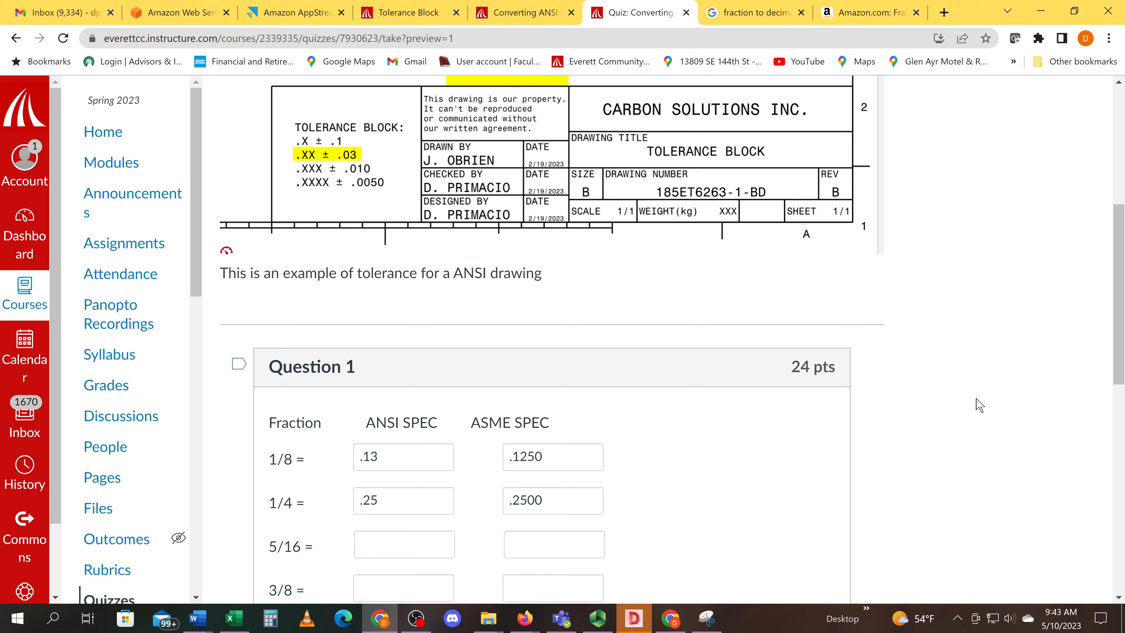
scroll(down, 3)
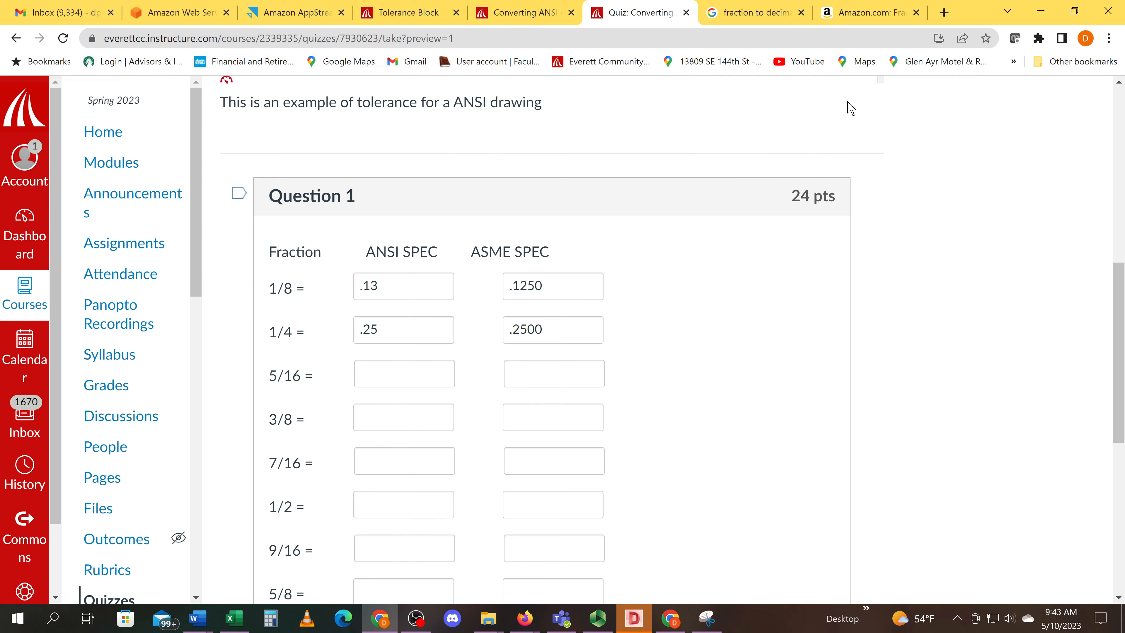
click(869, 13)
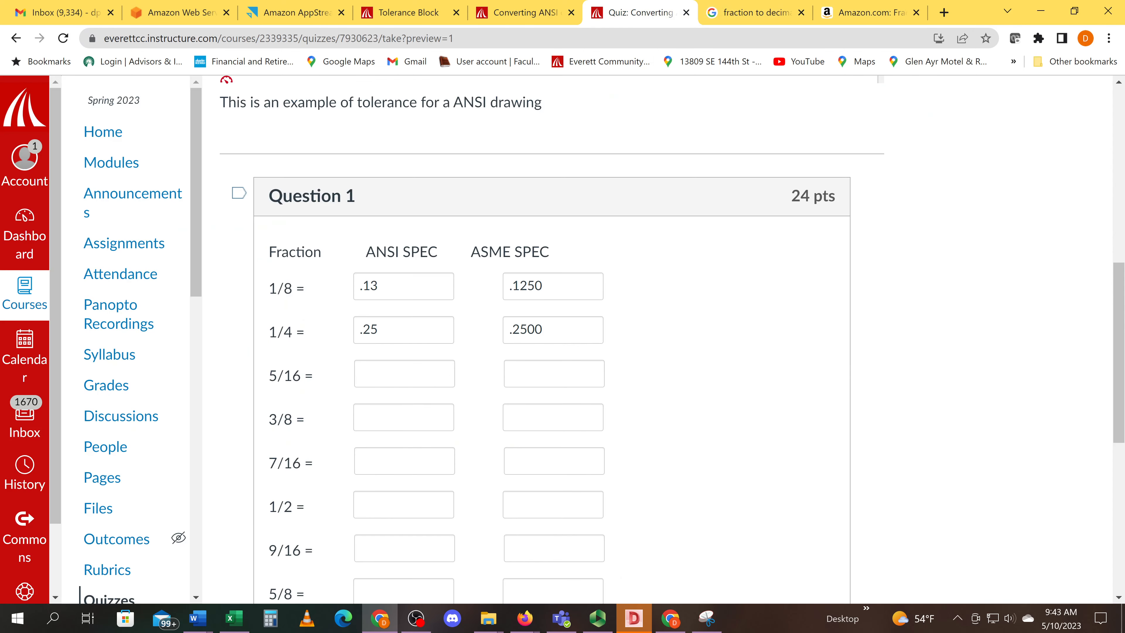
scroll(down, 3)
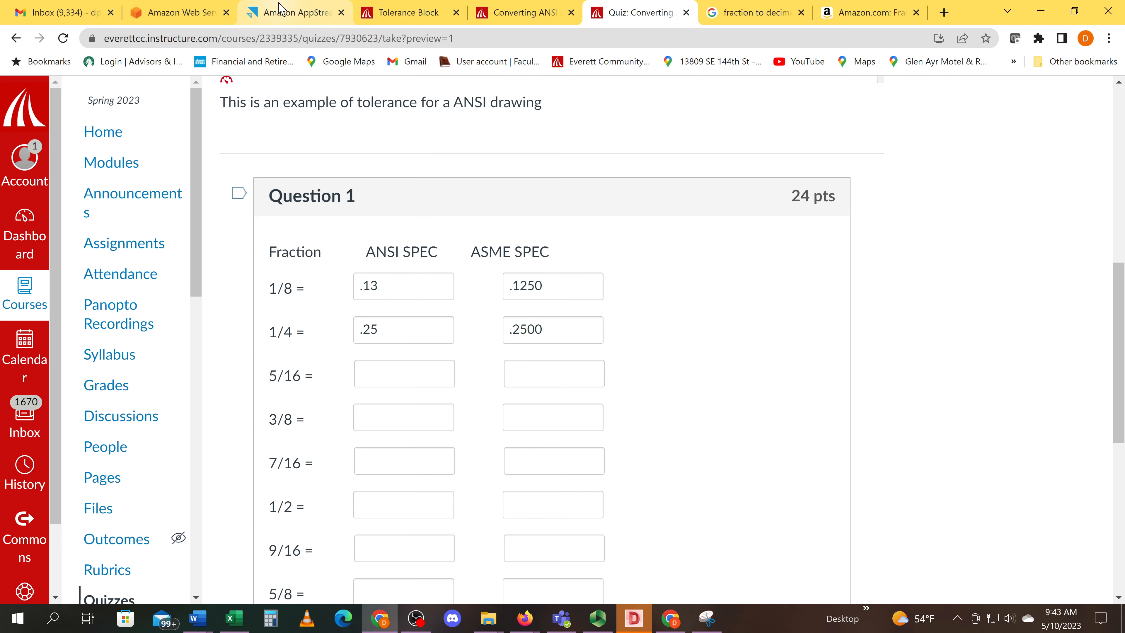
click(517, 12)
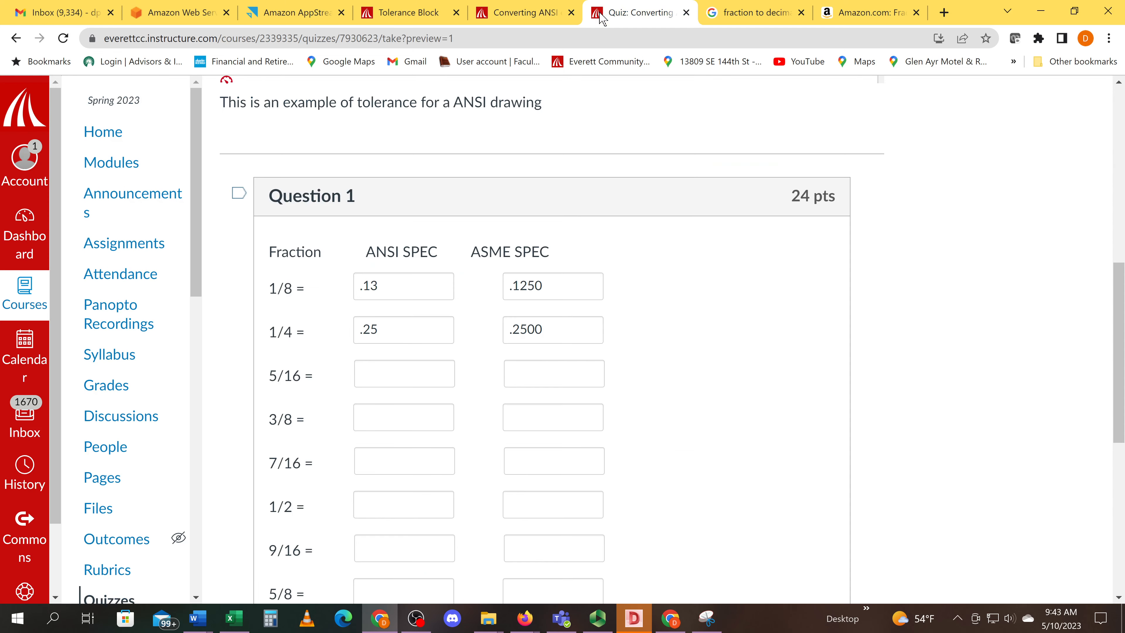
Review the AppStream dimensioned drawing, then switch to the Amazon conversion chart listing.
click(294, 12)
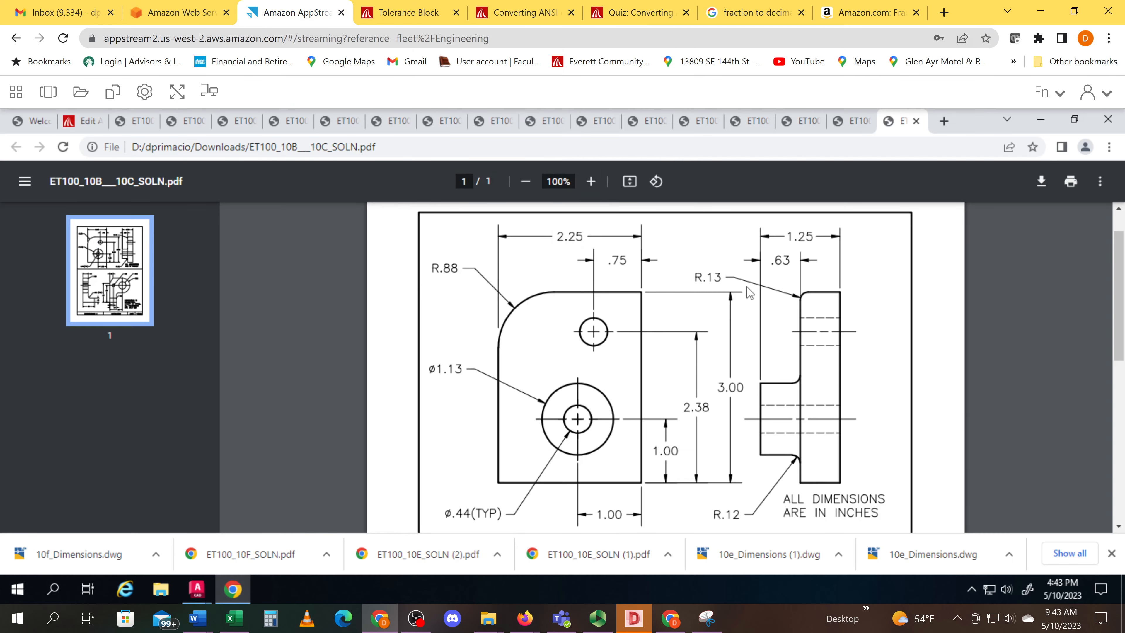
mouse_move(779, 267)
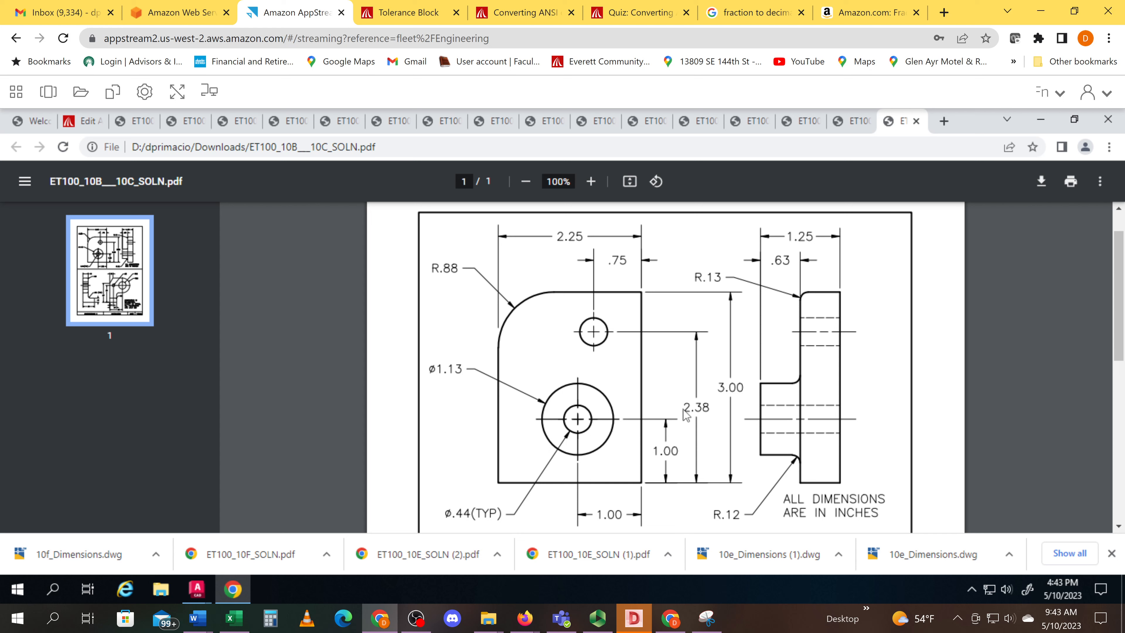
mouse_move(463, 524)
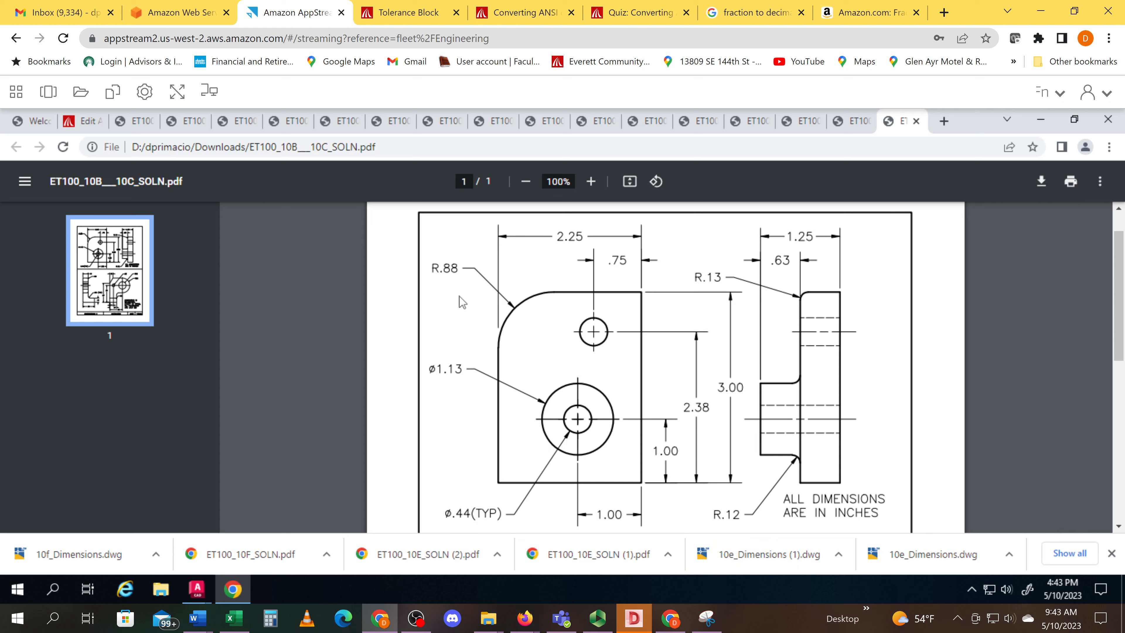
mouse_move(682, 328)
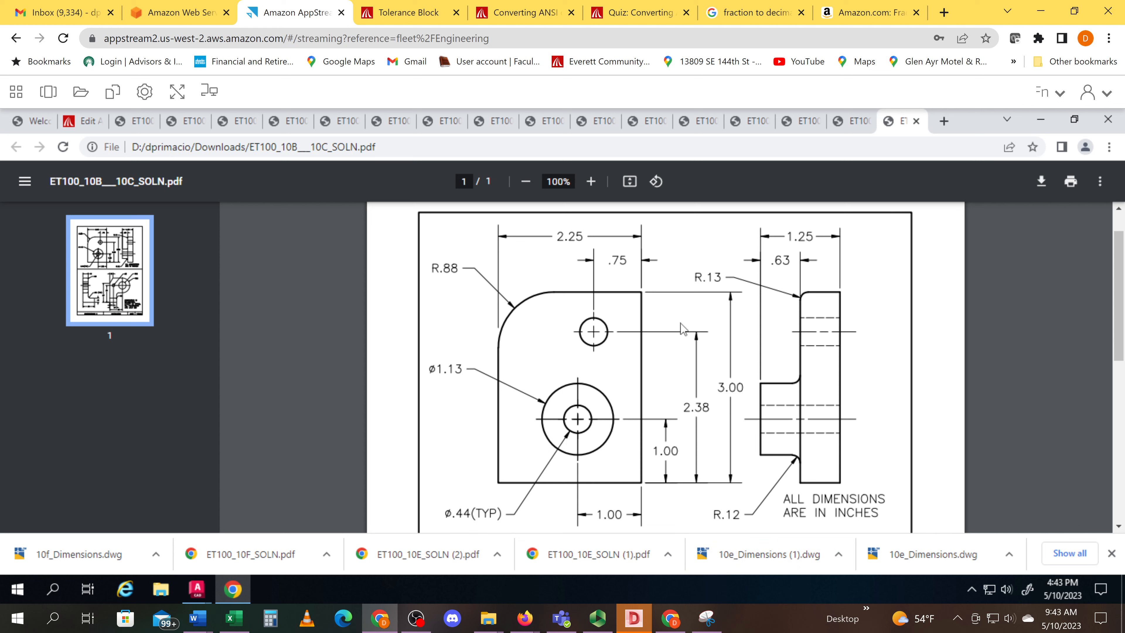
mouse_move(851, 19)
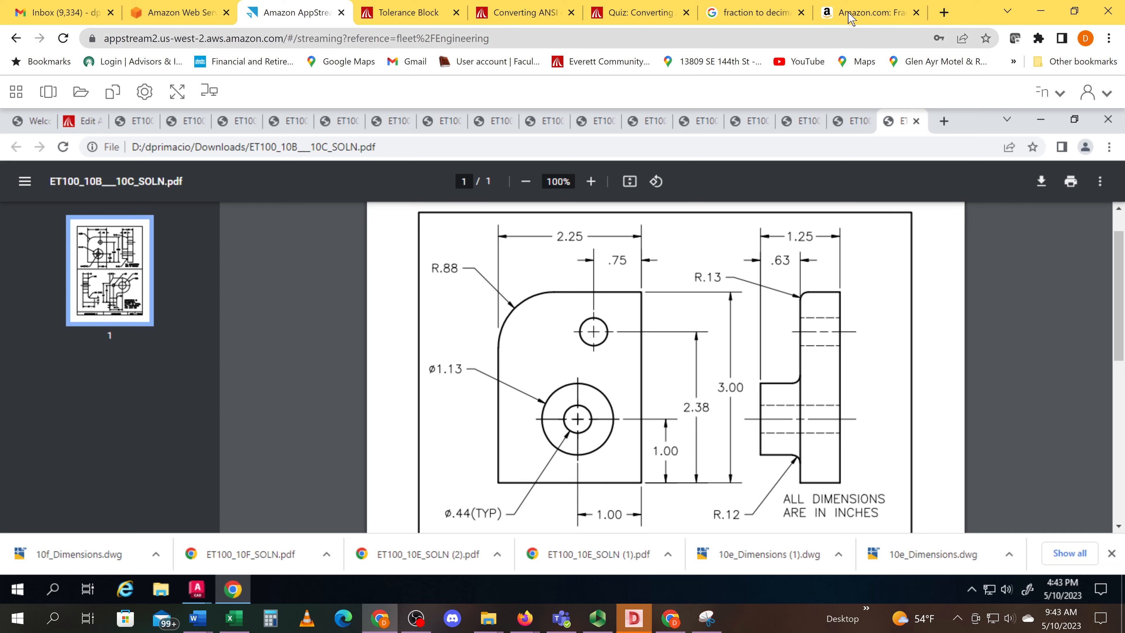
click(869, 13)
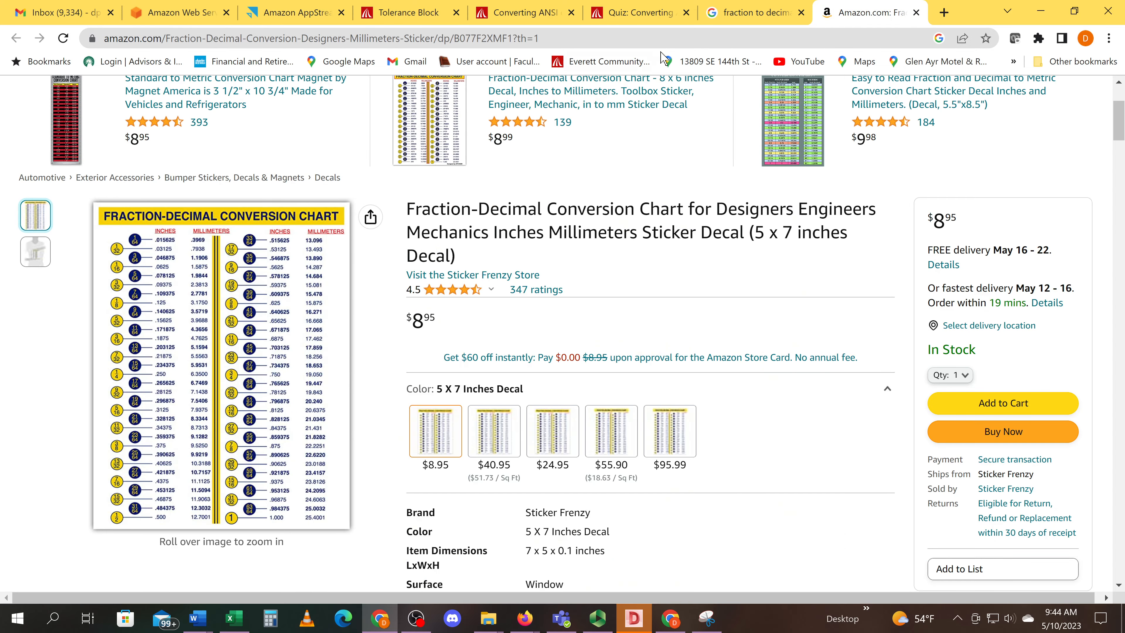